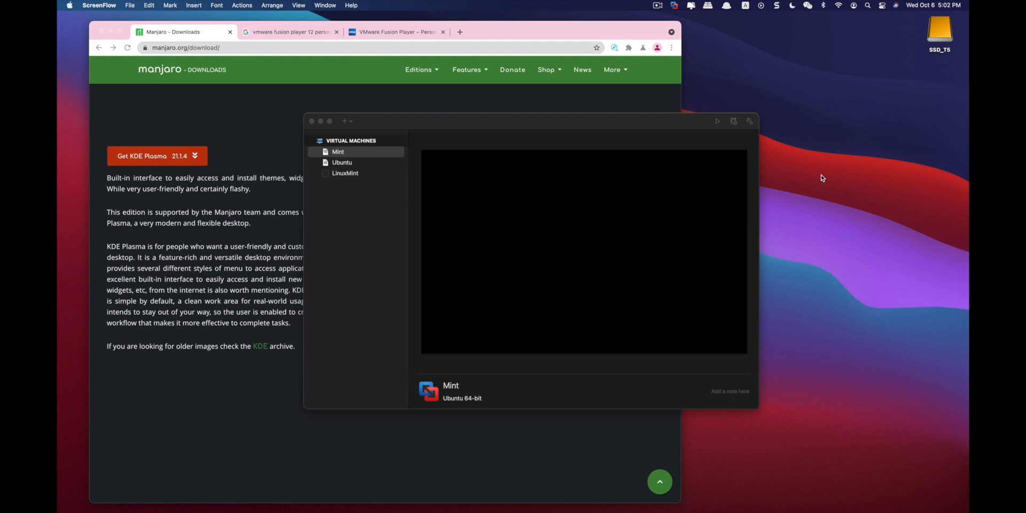
- Check the installed VMware Fusion version from the application menu and close the details
click(104, 5)
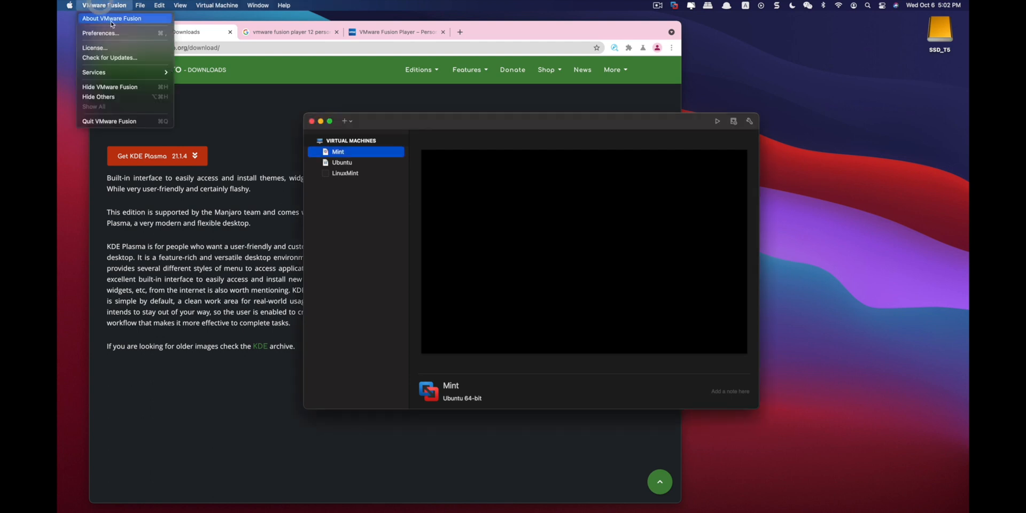
click(111, 18)
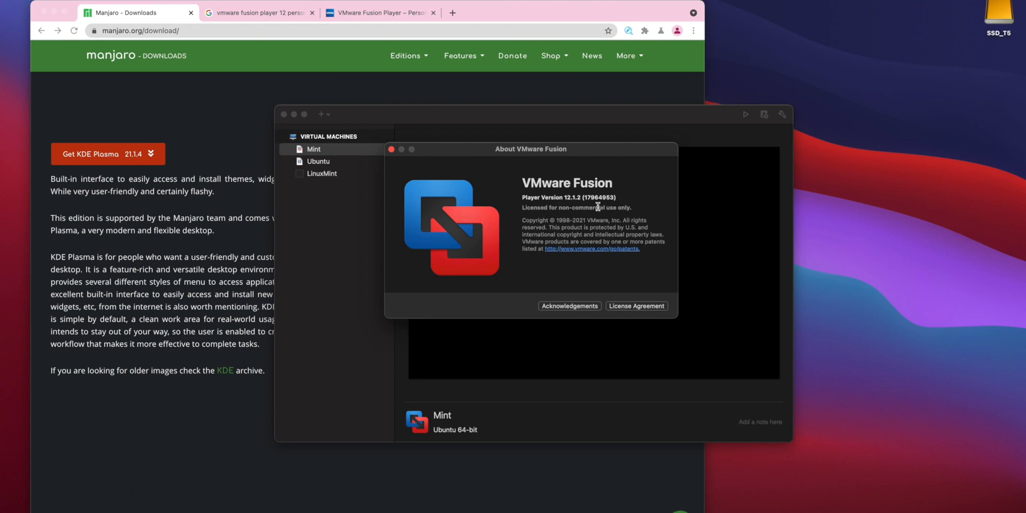
click(391, 150)
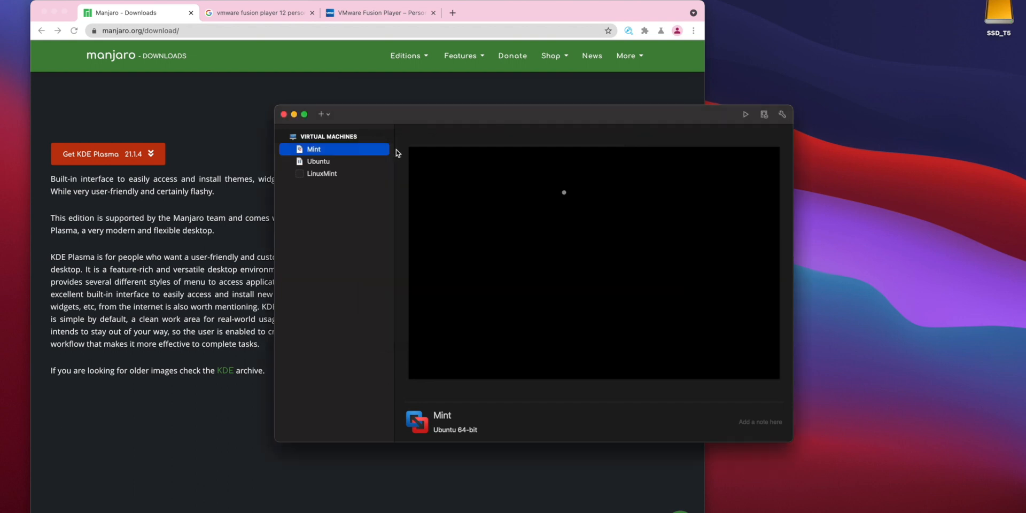
mouse_move(513, 173)
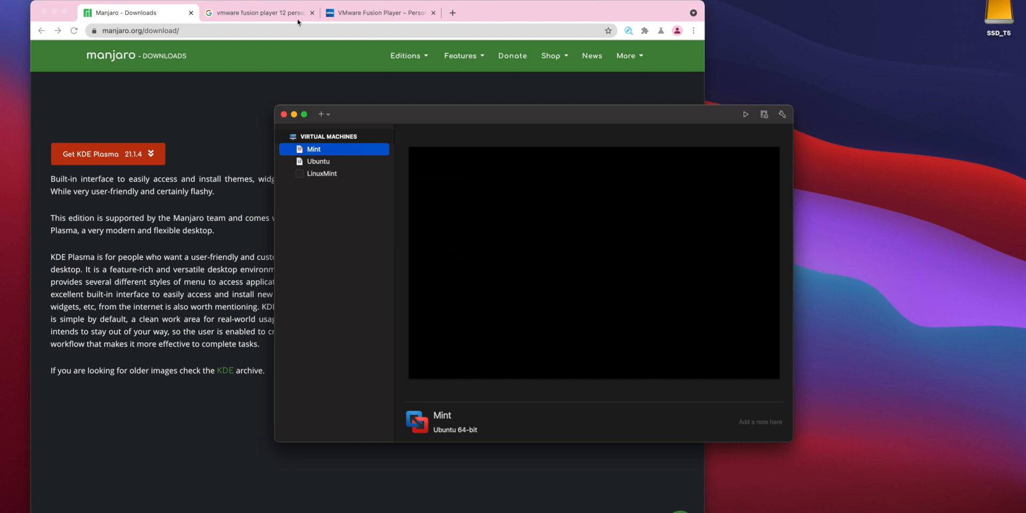
- Review the Fusion Player personal license page in the browser, then return to the Manjaro downloads page
click(259, 12)
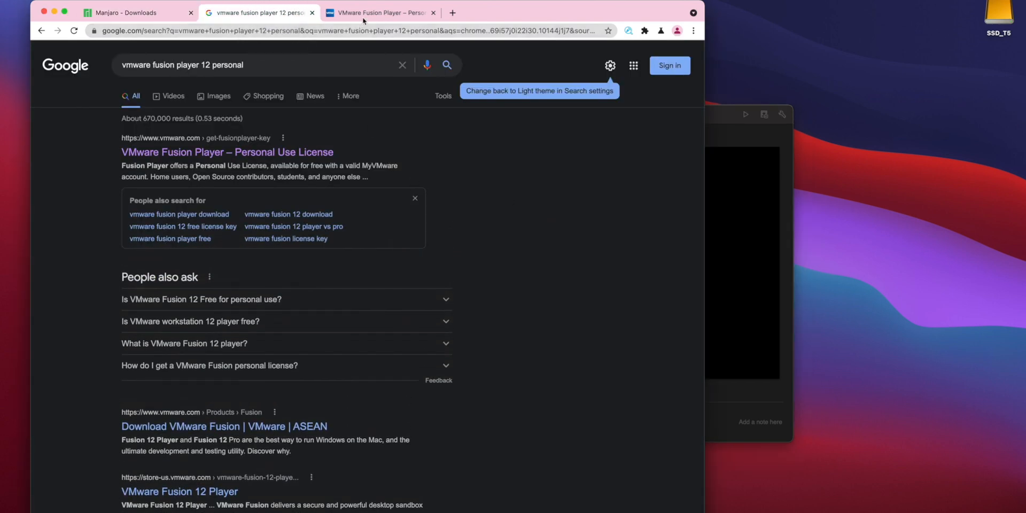
click(380, 12)
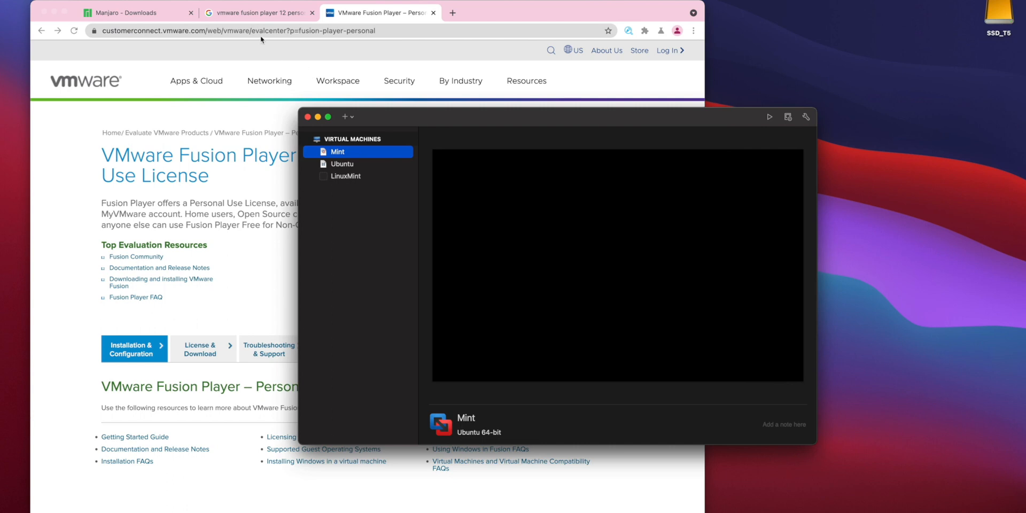
click(131, 12)
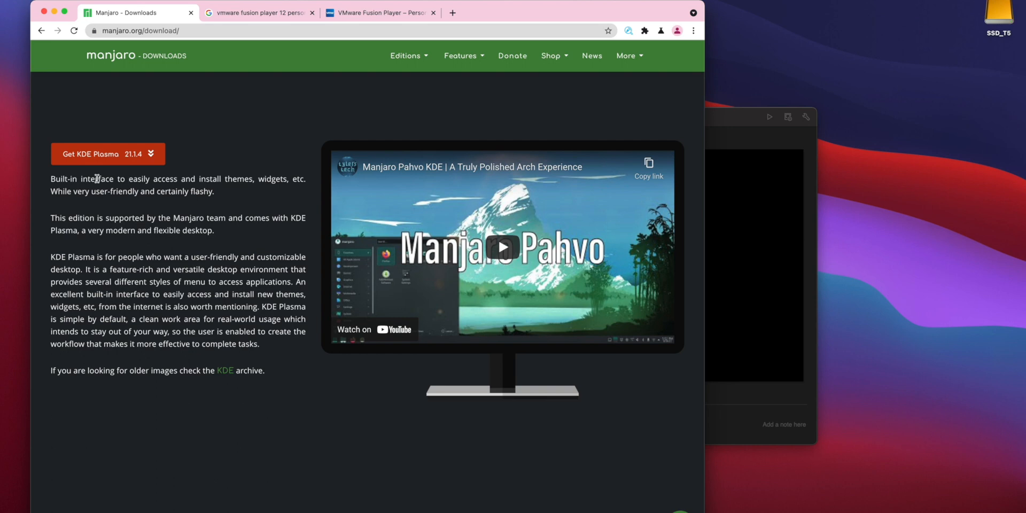
click(407, 55)
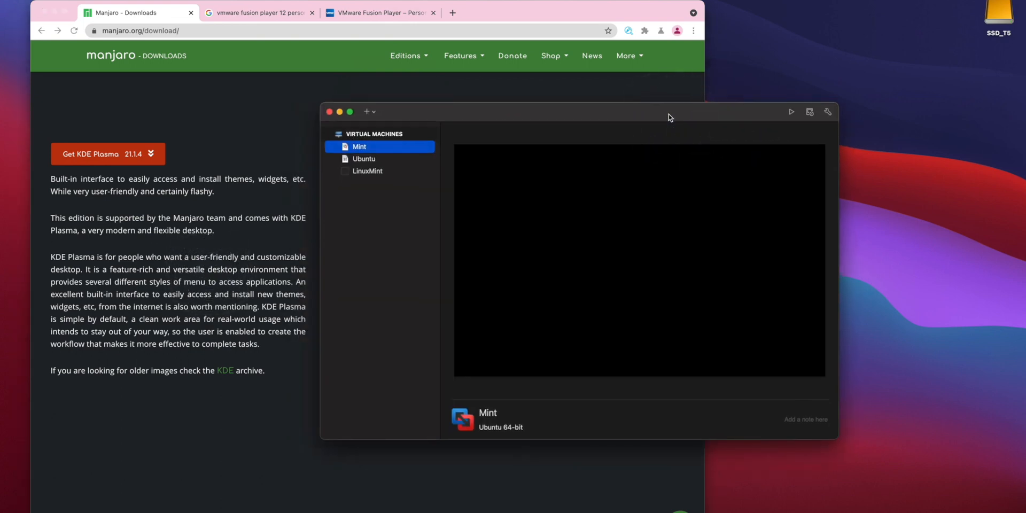
mouse_move(489, 116)
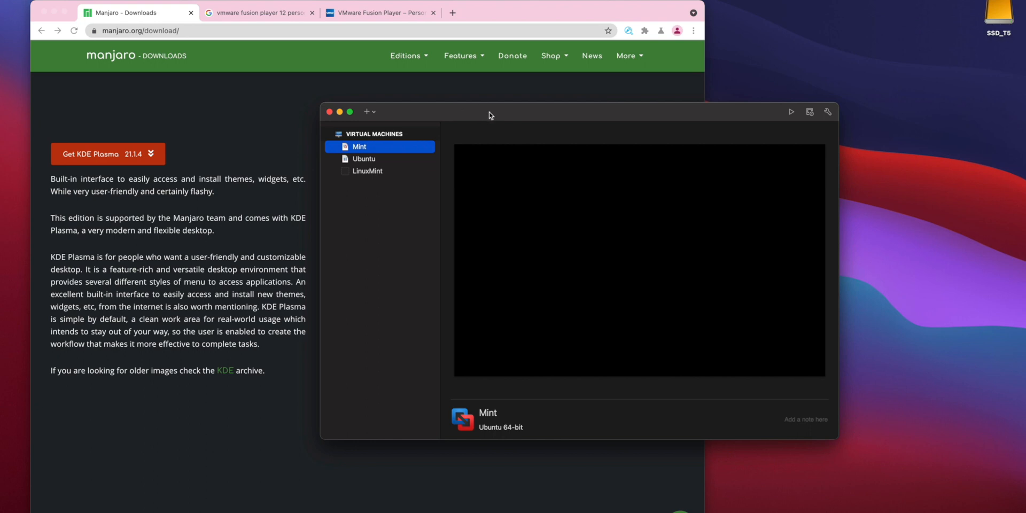
- Begin a new virtual machine from the + menu's New… option
click(364, 111)
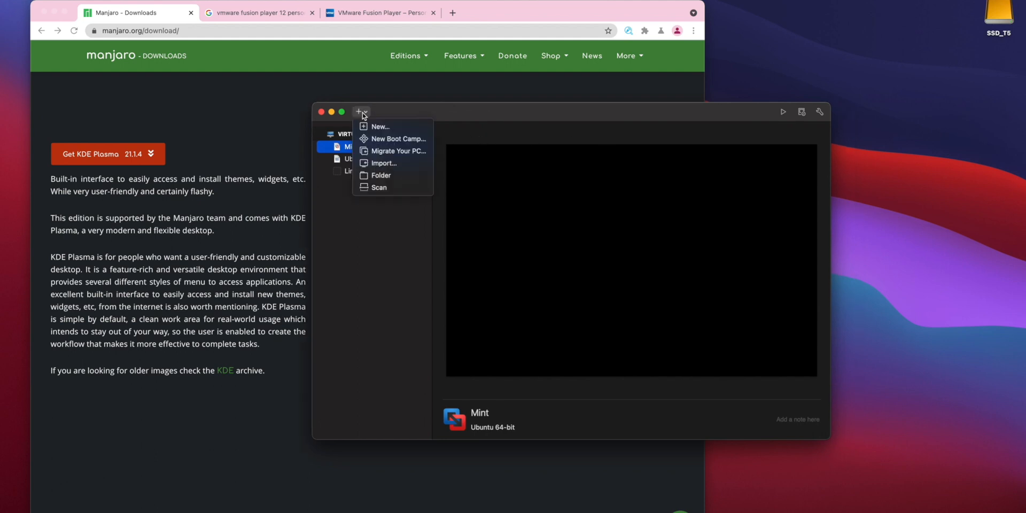
click(380, 126)
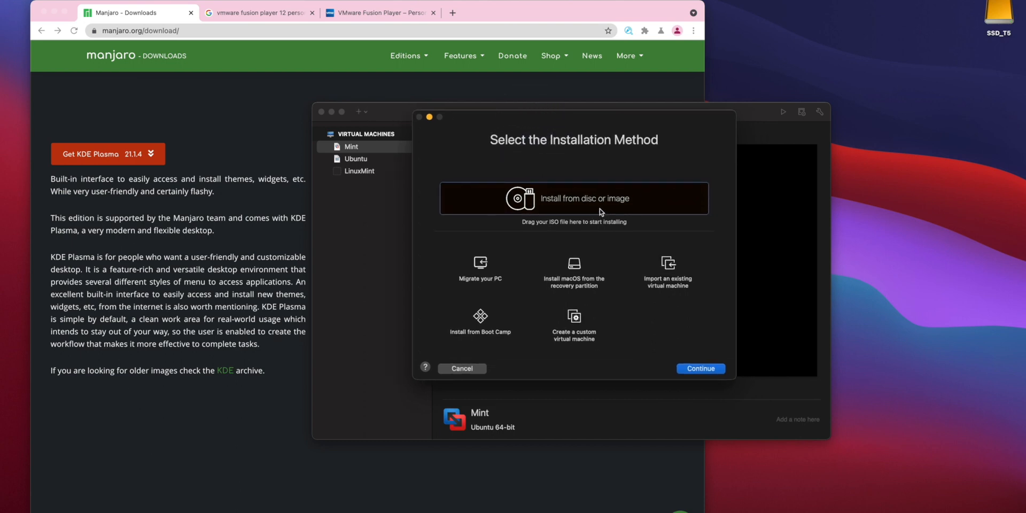
mouse_move(608, 209)
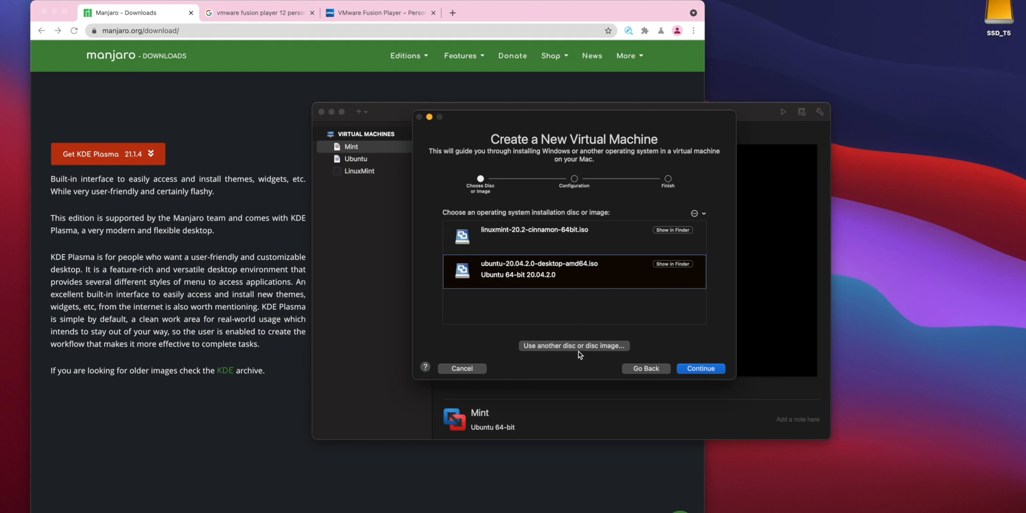
mouse_move(569, 351)
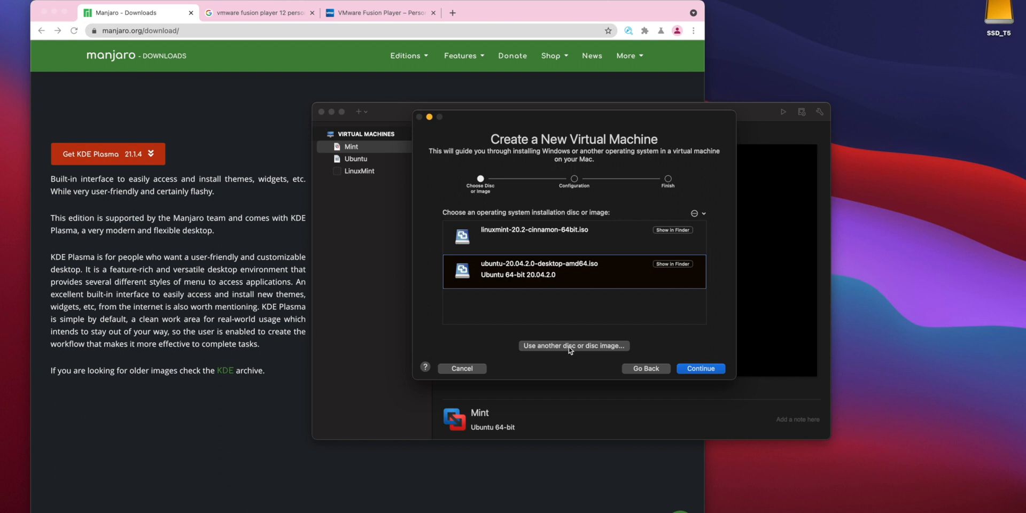
mouse_move(587, 352)
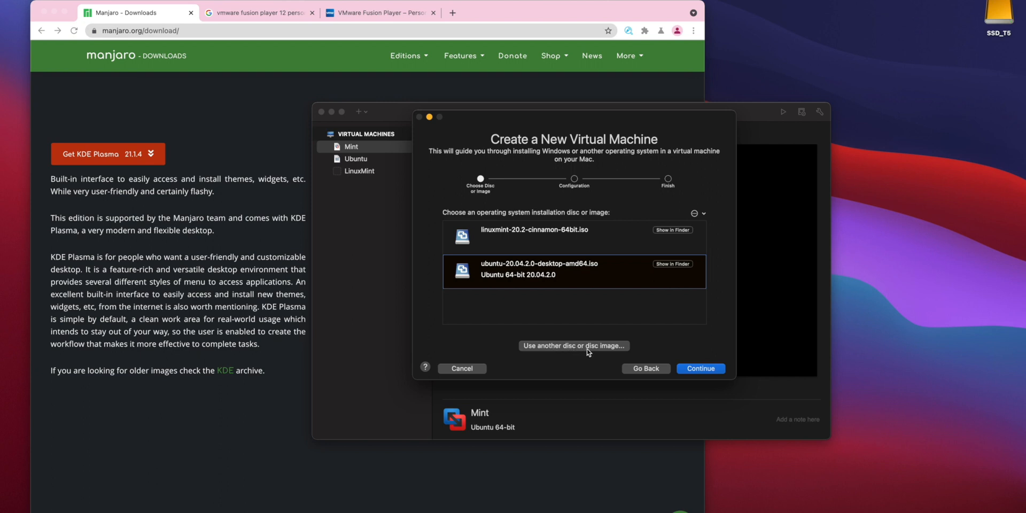
- Choose the manjaro-kde-21.1.4-210927-linux513.iso file as the installation image
click(573, 345)
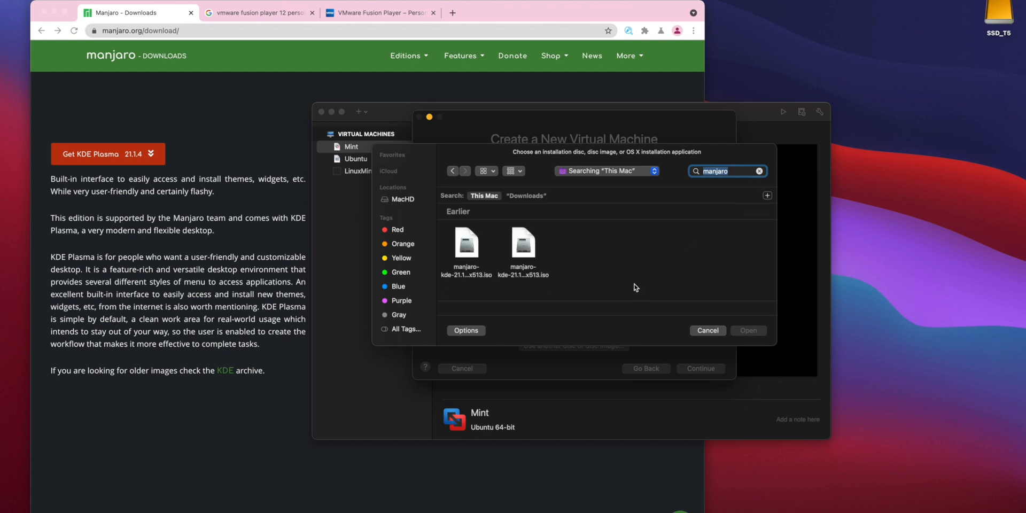
click(466, 246)
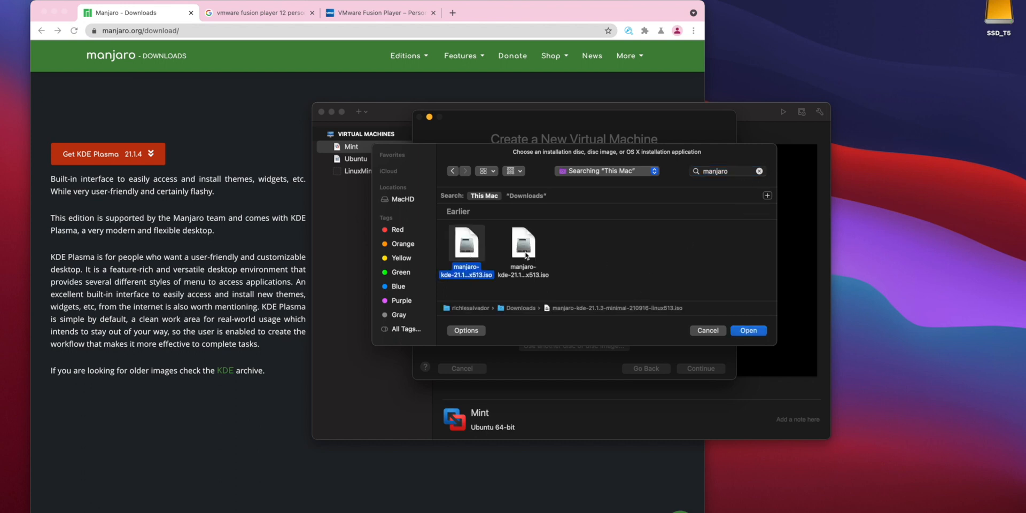
click(523, 243)
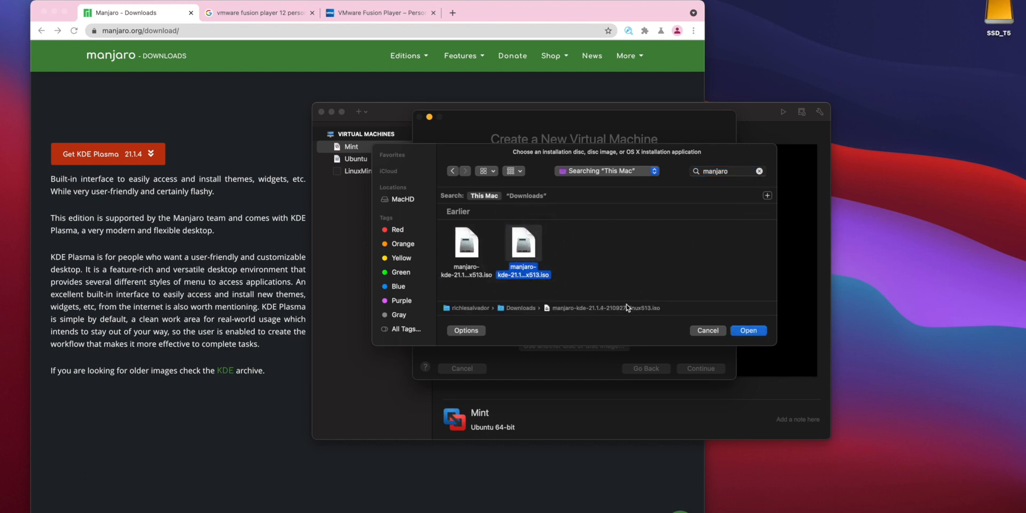
mouse_move(597, 319)
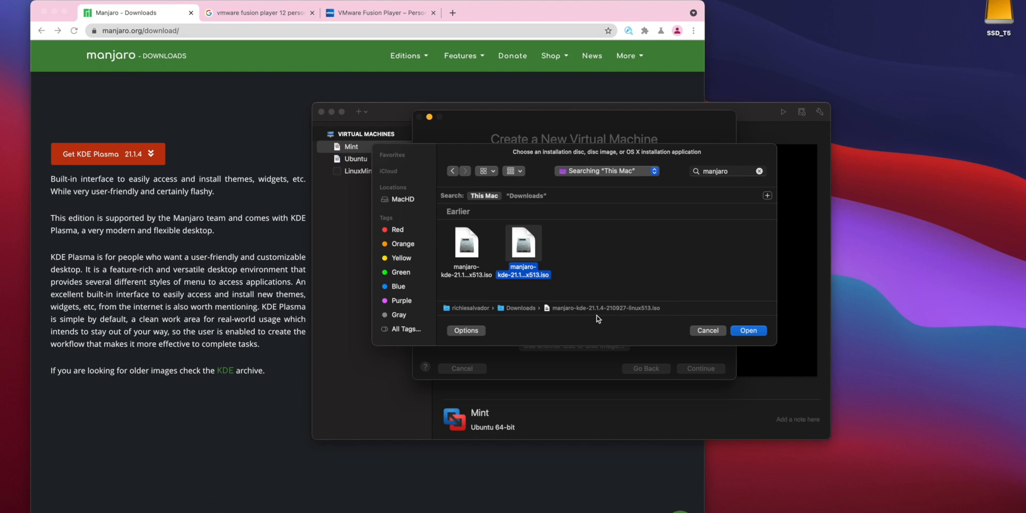
click(749, 330)
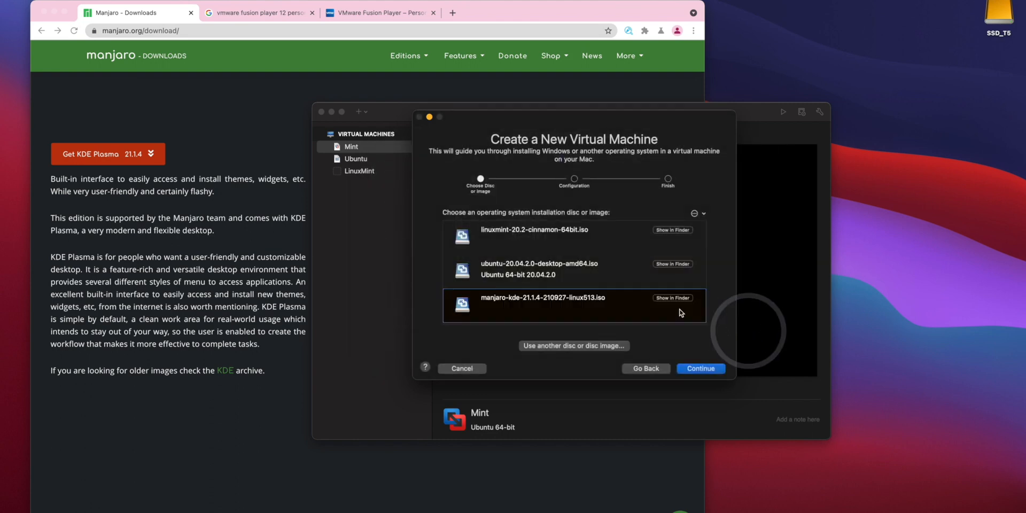
mouse_move(636, 308)
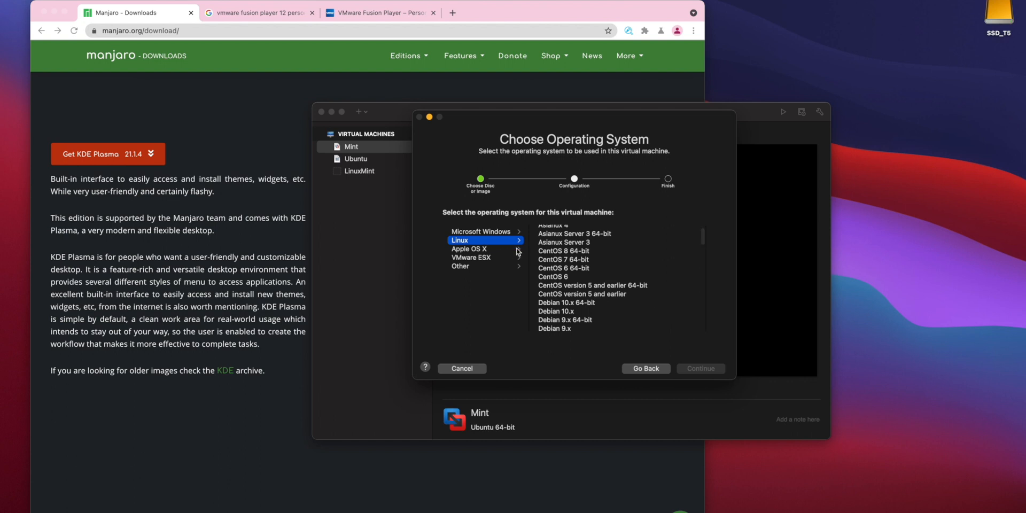
- Select Linux with the 'Other Linux 5.x and later kernel 64-bit' version as the guest OS
scroll(down, 3)
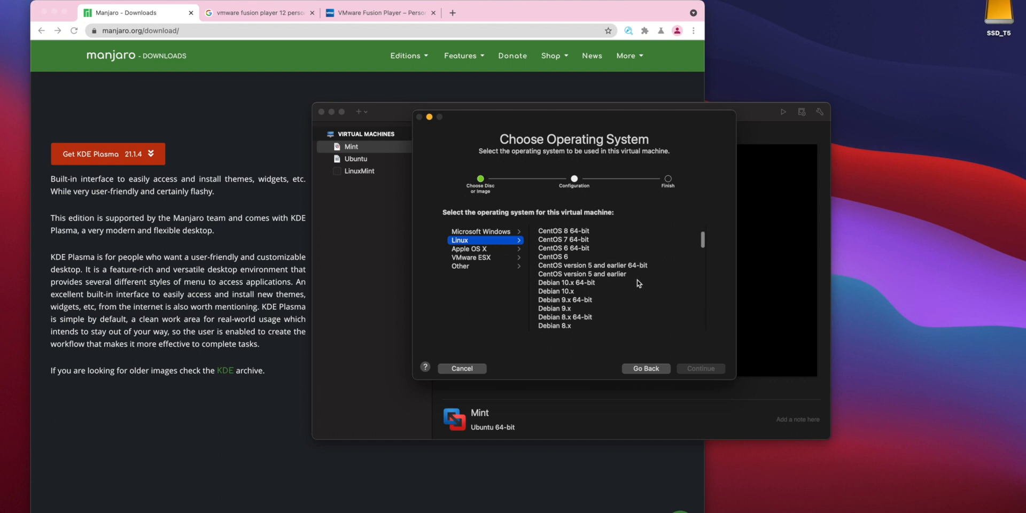
scroll(down, 3)
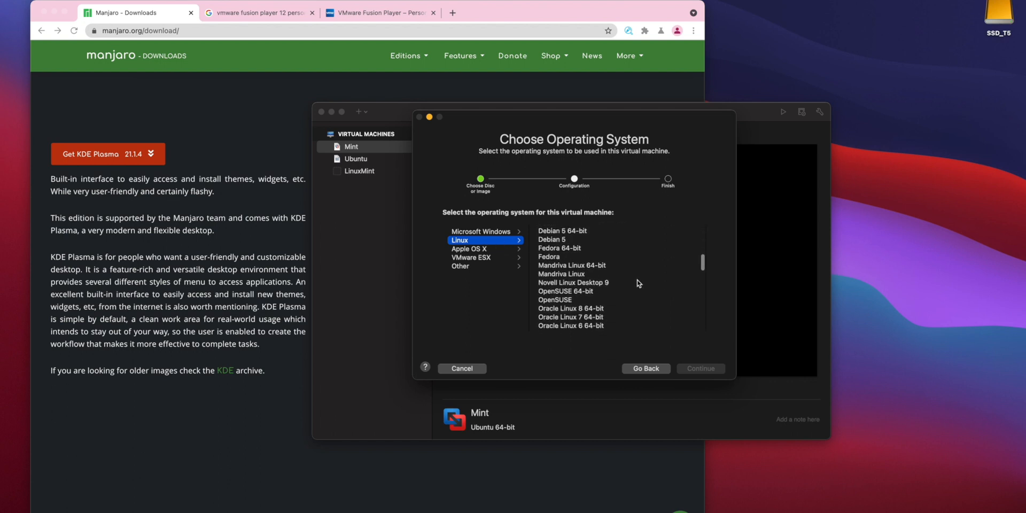
scroll(down, 3)
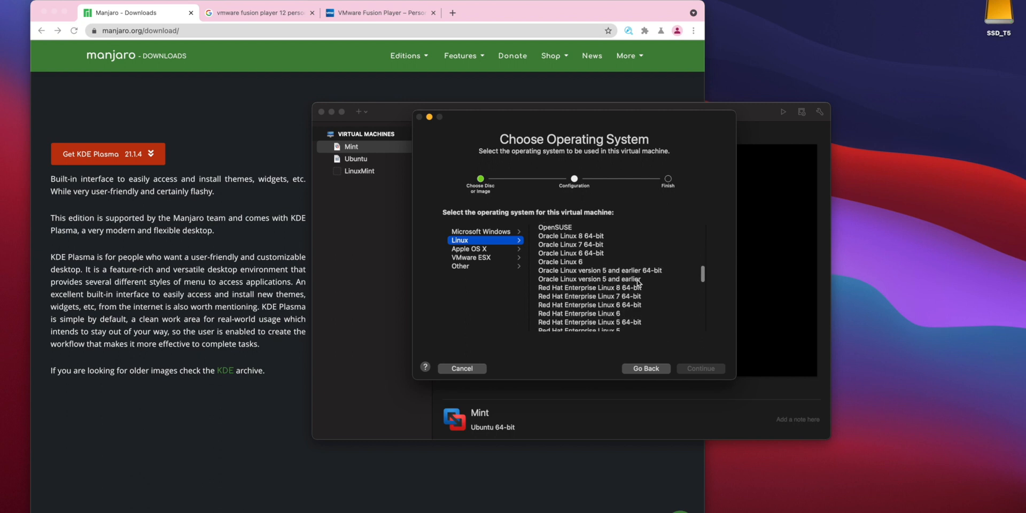
scroll(down, 3)
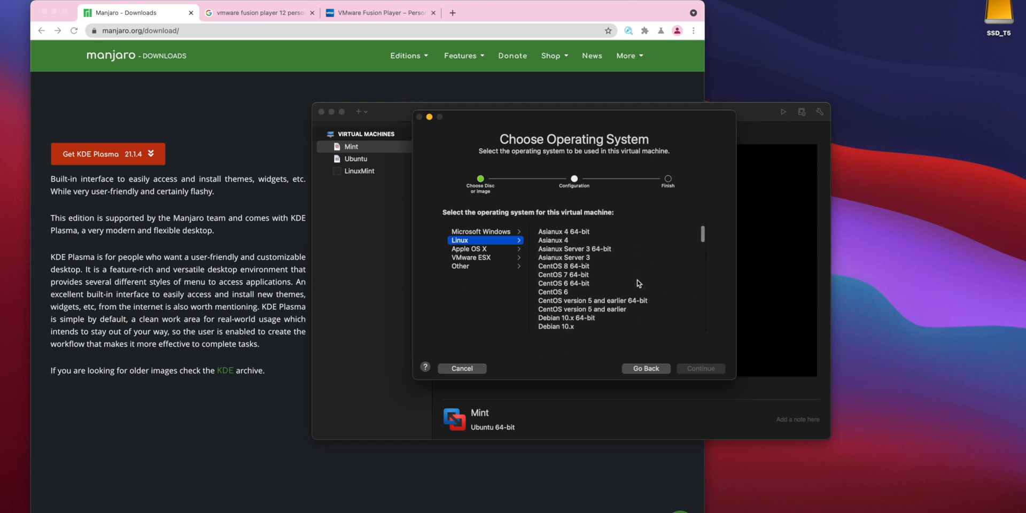
scroll(down, 3)
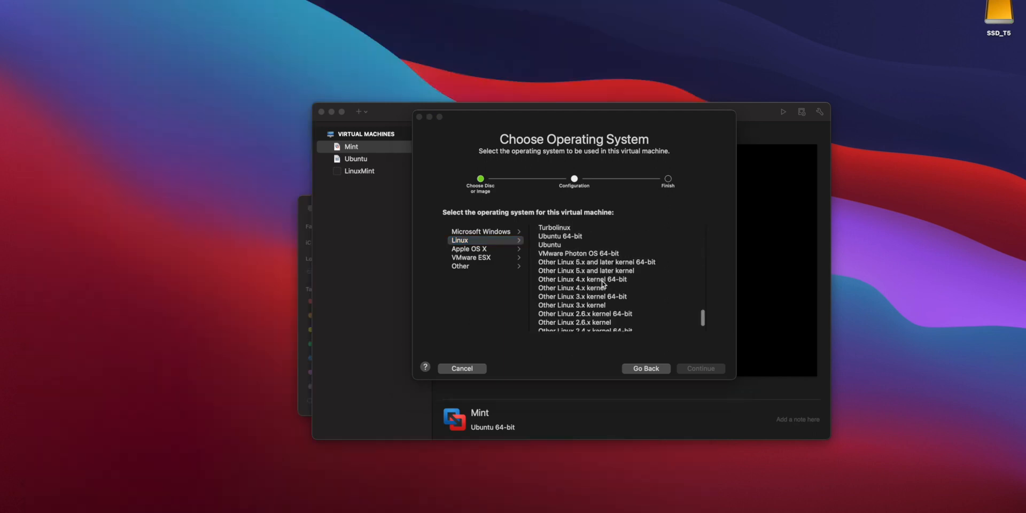
click(485, 241)
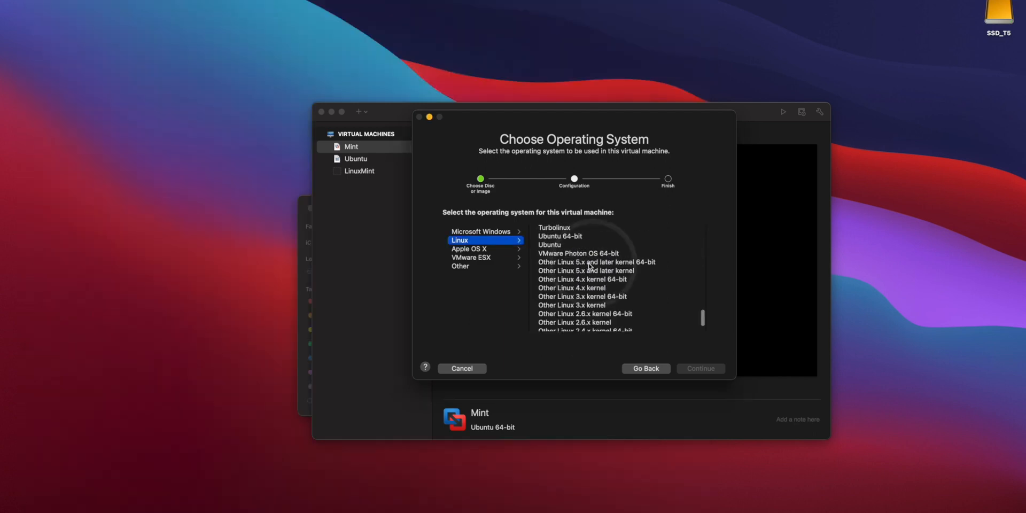
click(596, 262)
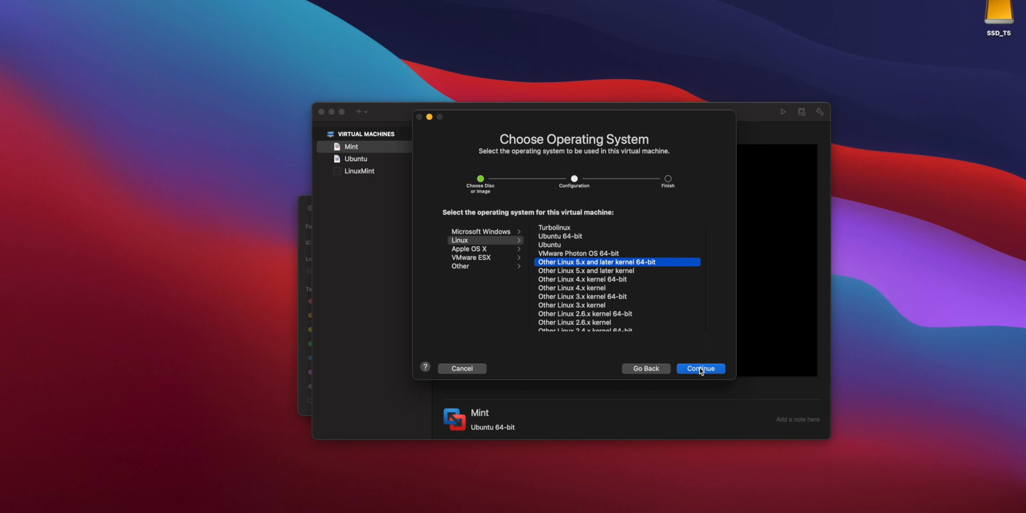
- Accept the OS choice and keep Legacy BIOS firmware, reaching the configuration summary
click(700, 369)
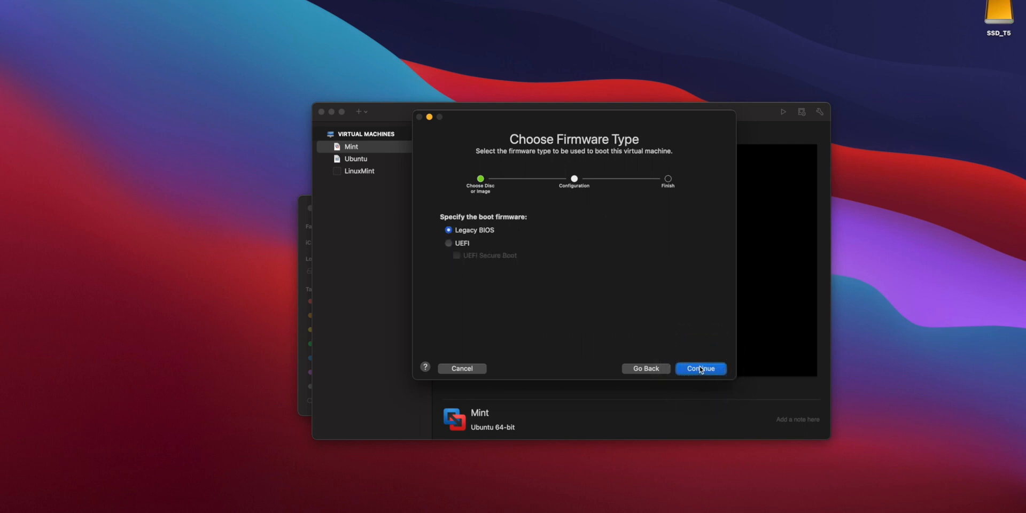
mouse_move(490, 244)
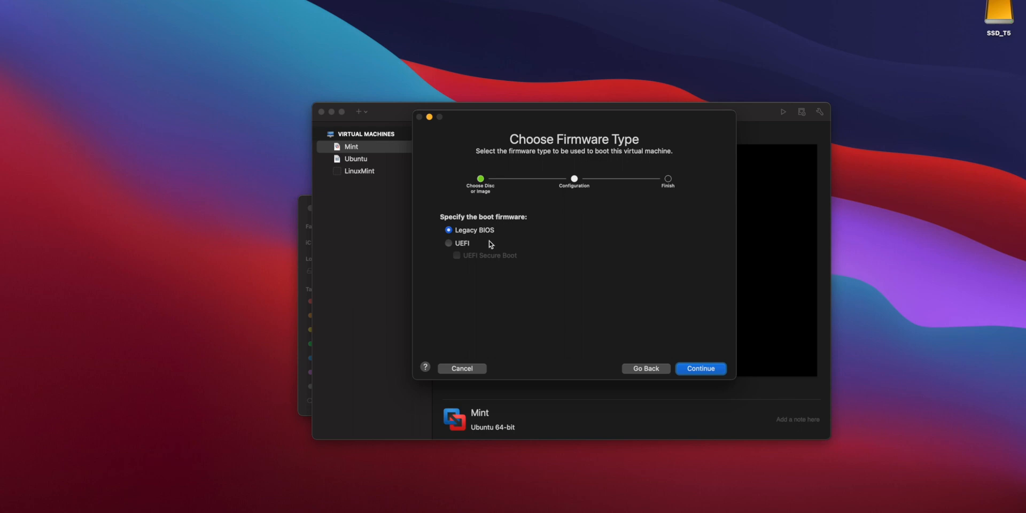
mouse_move(660, 307)
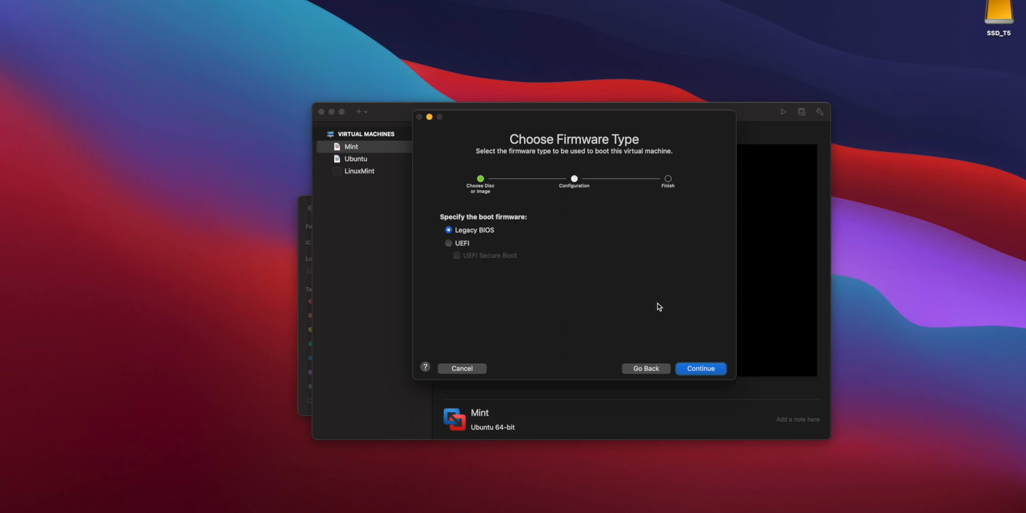
click(700, 368)
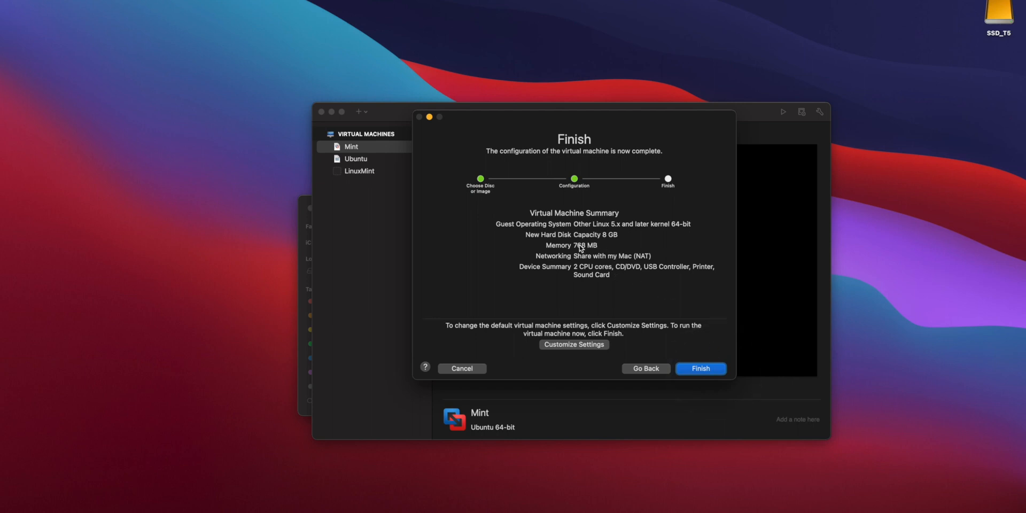
mouse_move(584, 275)
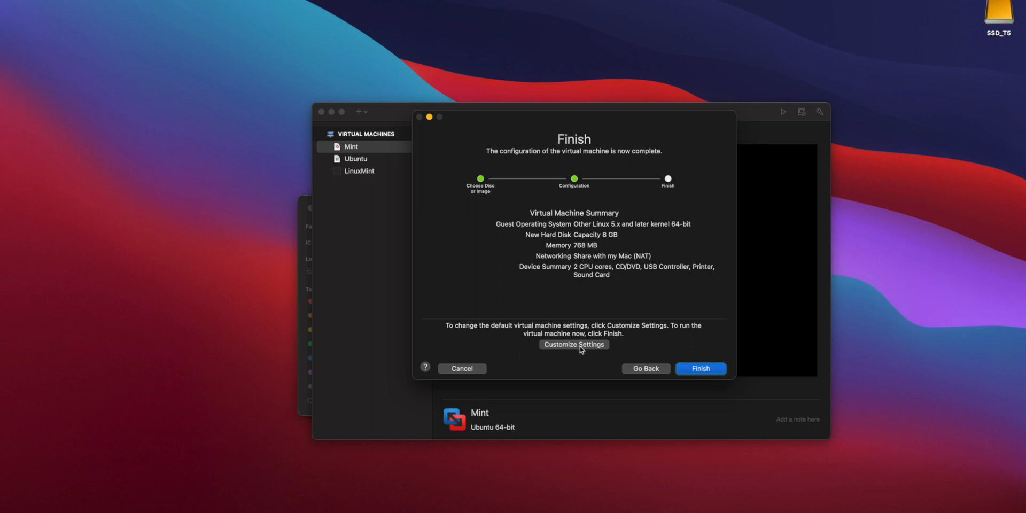
mouse_move(603, 274)
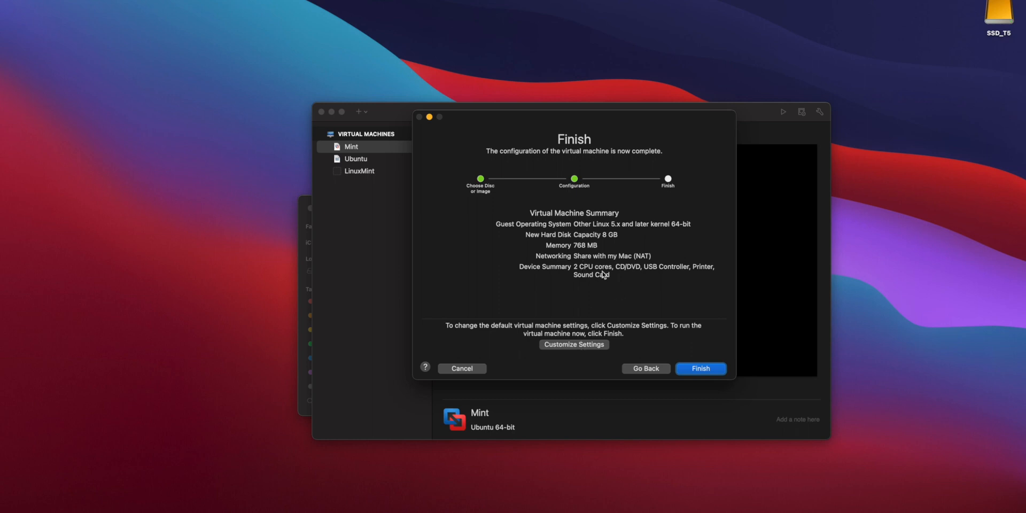
- Finish the VM setup with the default 8 GB disk and 768 MB memory
click(699, 368)
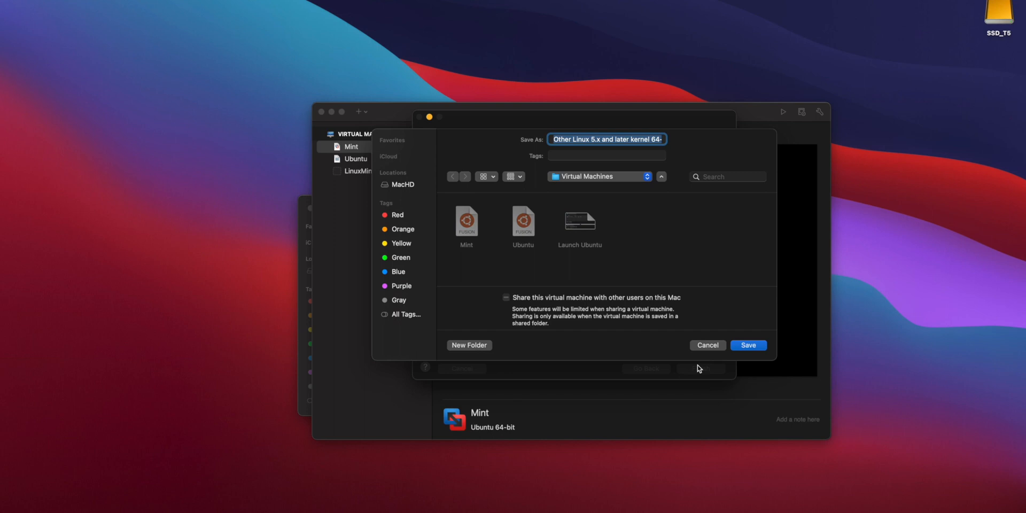
- Save the new virtual machine as 'Manjaro Linux'
text(Manjaro Li)
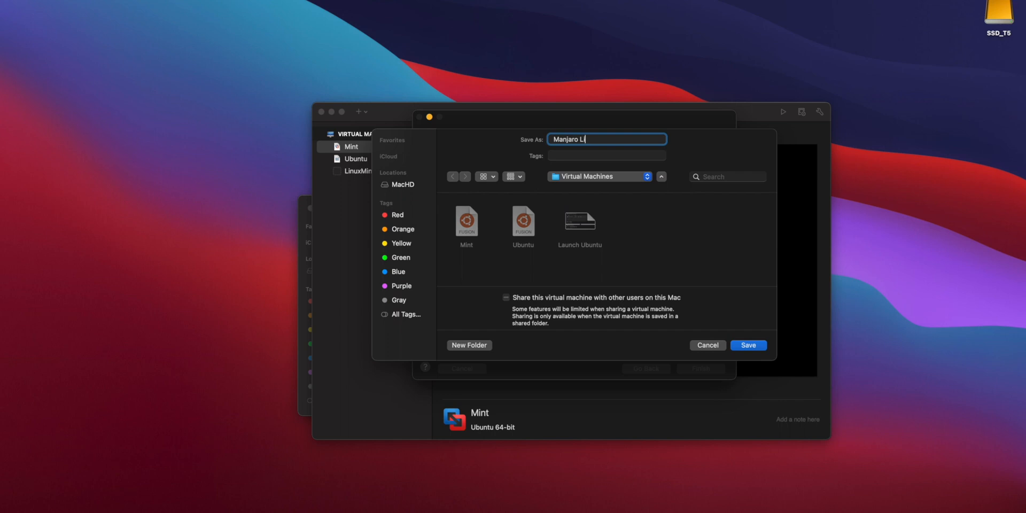
click(748, 346)
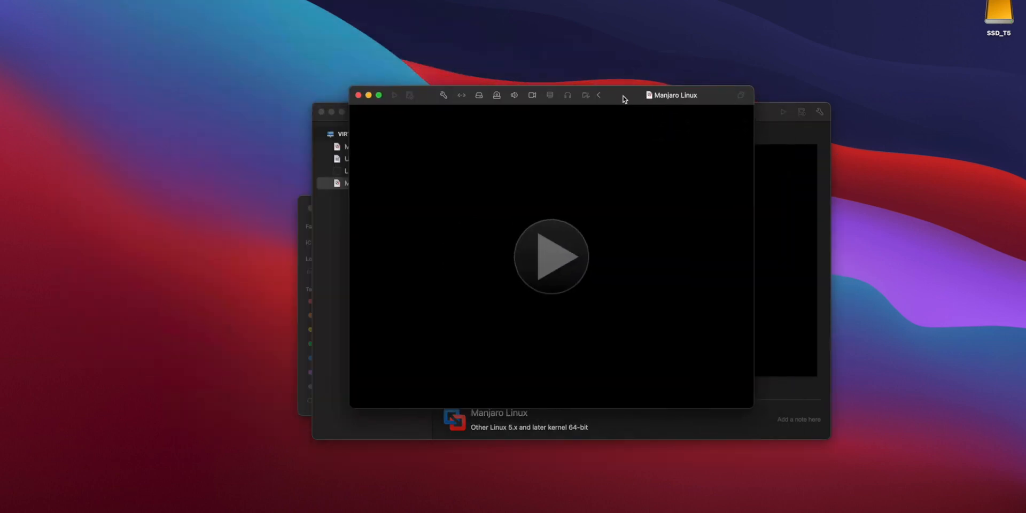
- Power on the Manjaro Linux VM and dismiss the CPU-disabled alert
click(551, 256)
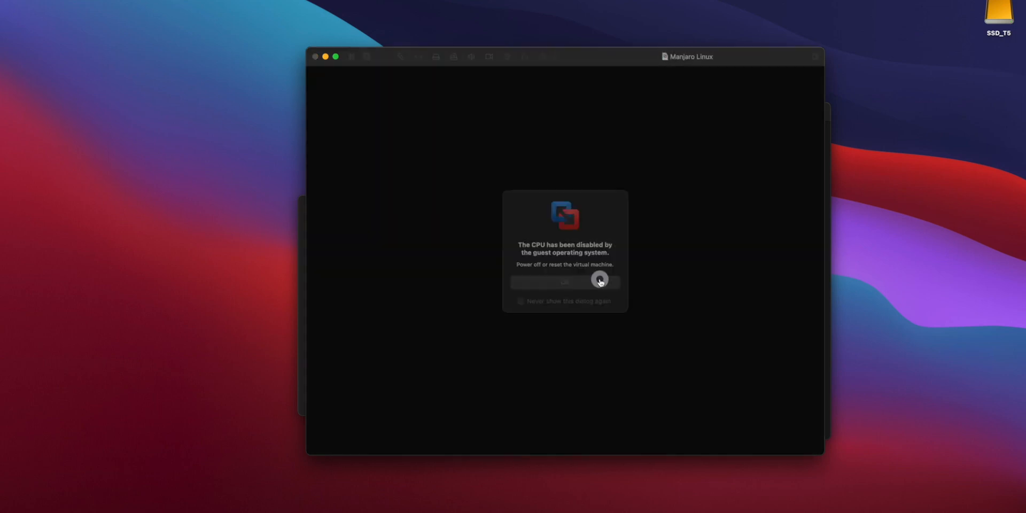
click(599, 281)
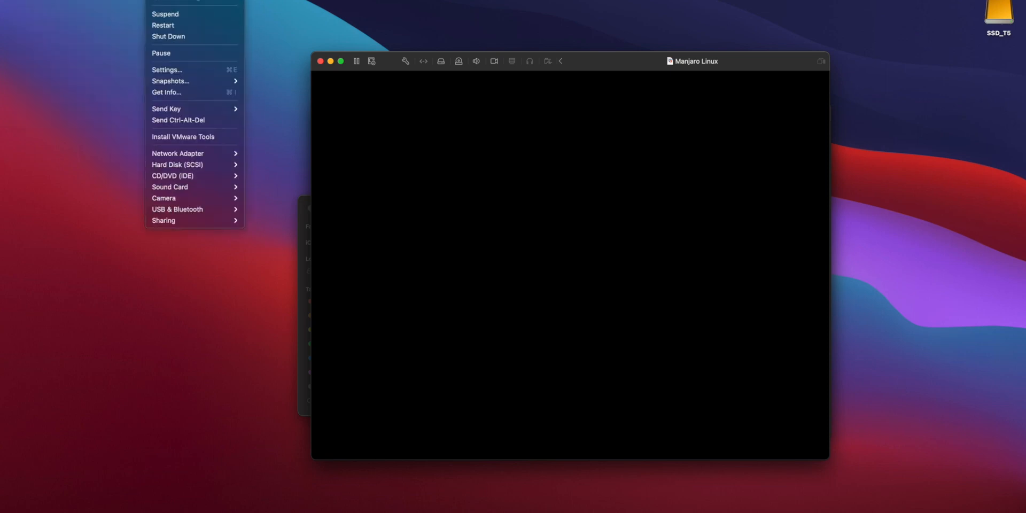
- Shut down the Manjaro Linux VM and confirm the shutdown
click(168, 36)
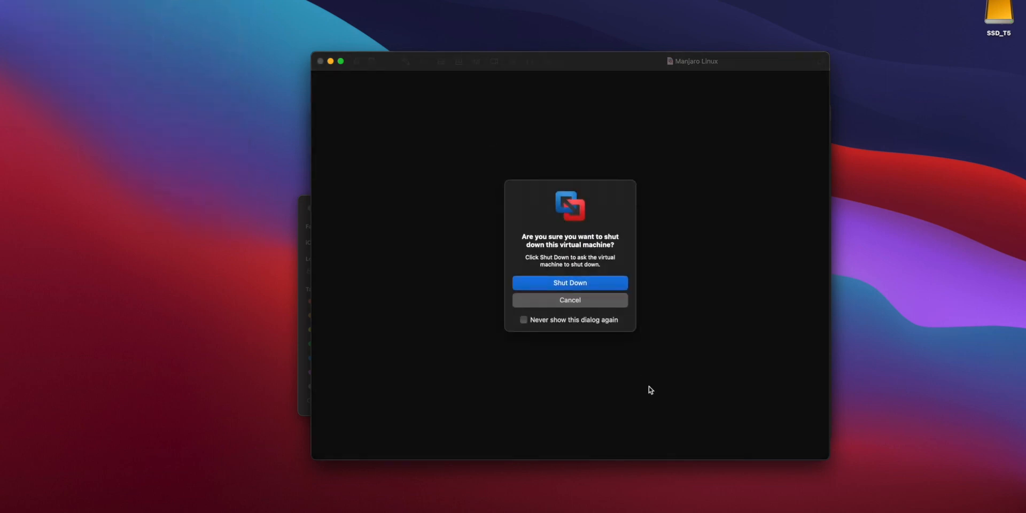
click(569, 282)
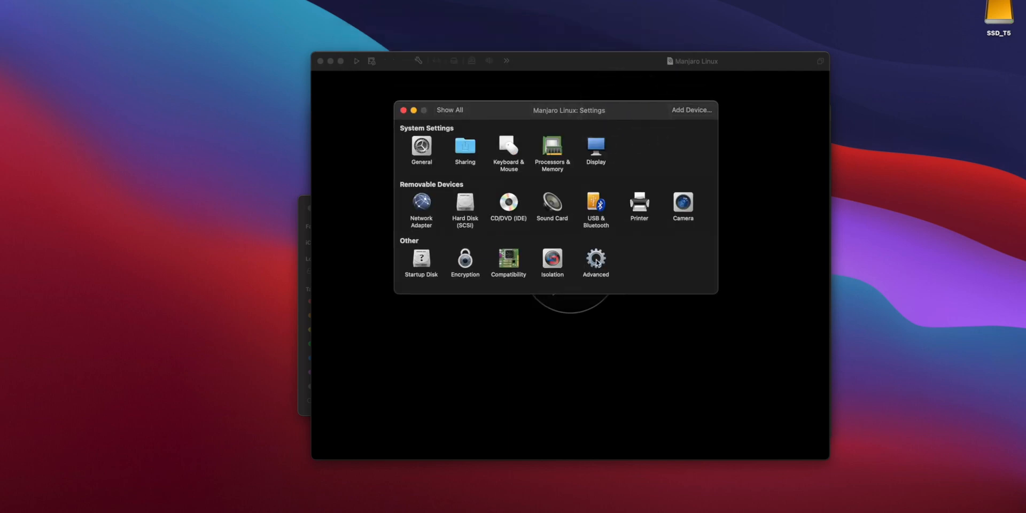
- Raise the VM memory to 4096 MB in Processors & Memory, keeping 2 processor cores
click(552, 148)
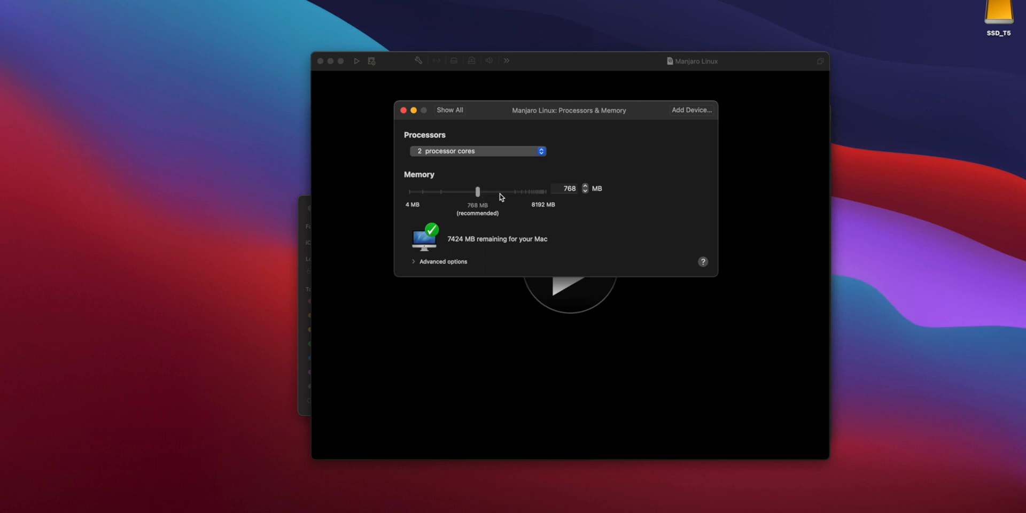
drag(477, 191, 529, 191)
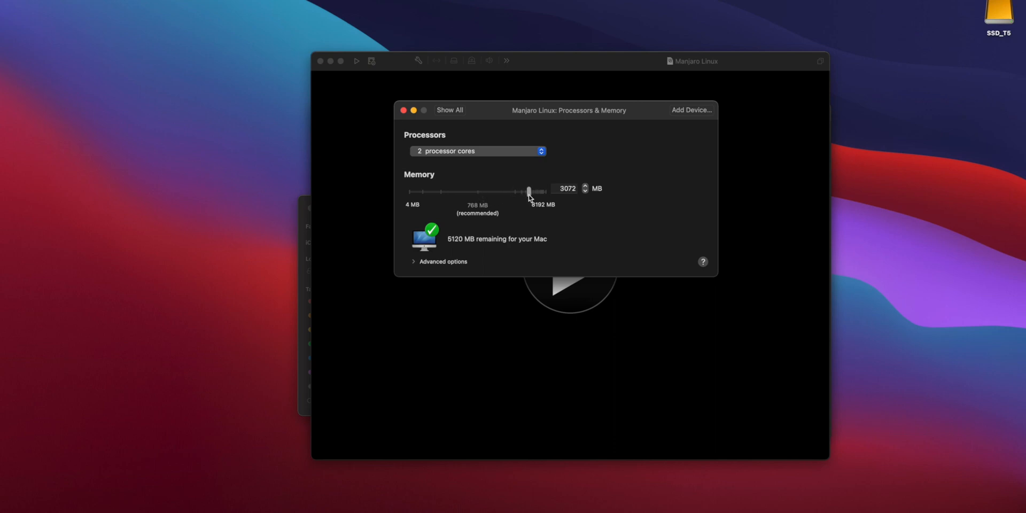
drag(528, 192, 535, 192)
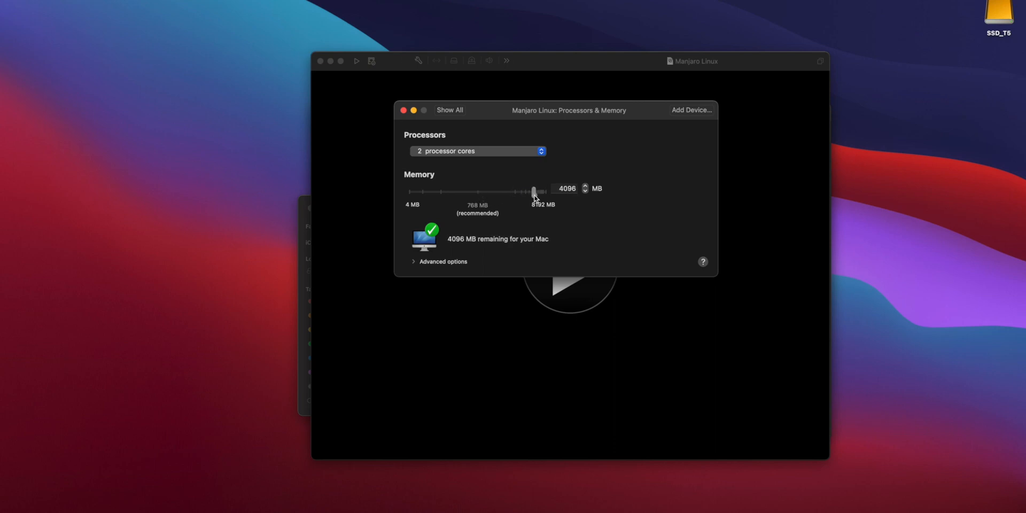
click(477, 151)
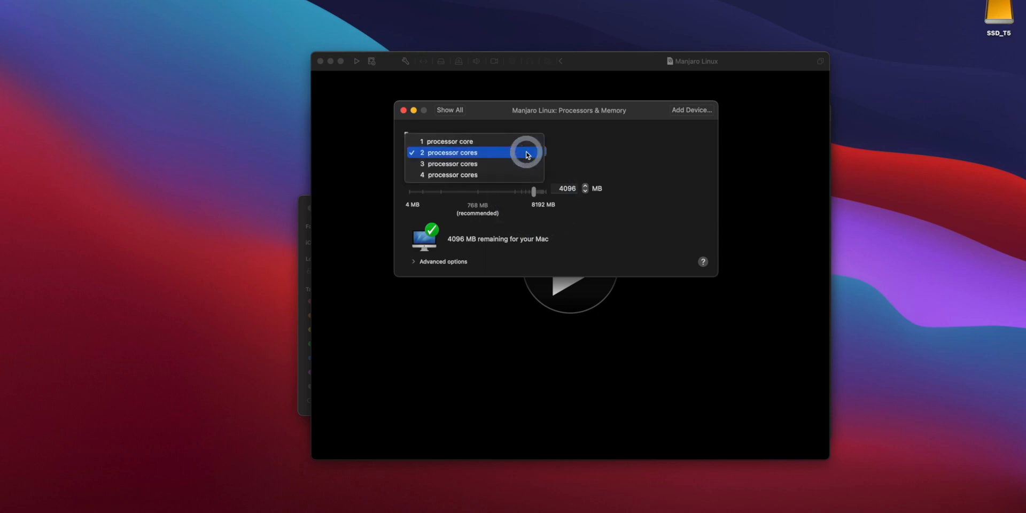
click(451, 109)
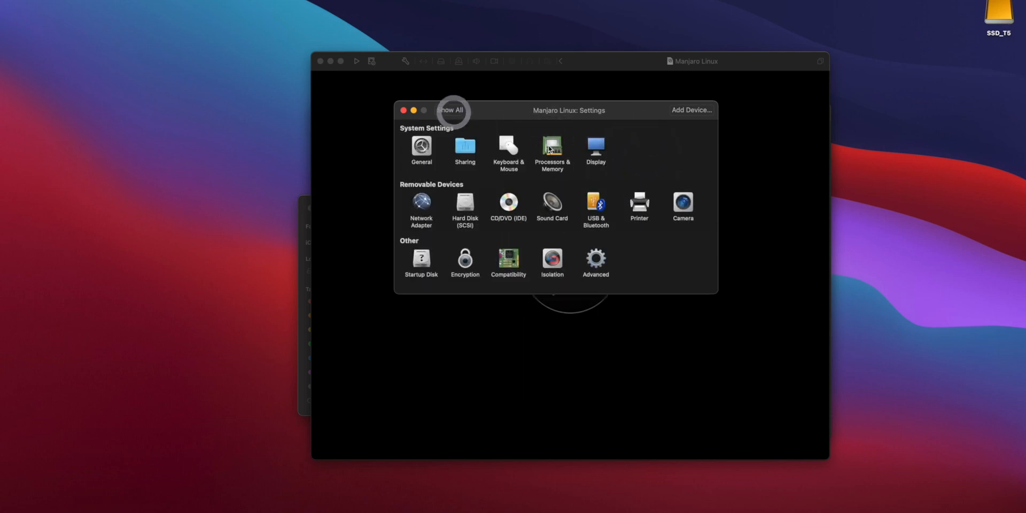
- Enable Accelerate 3D Graphics with 4096 MB shared memory and full Retina resolution in Display settings
click(596, 148)
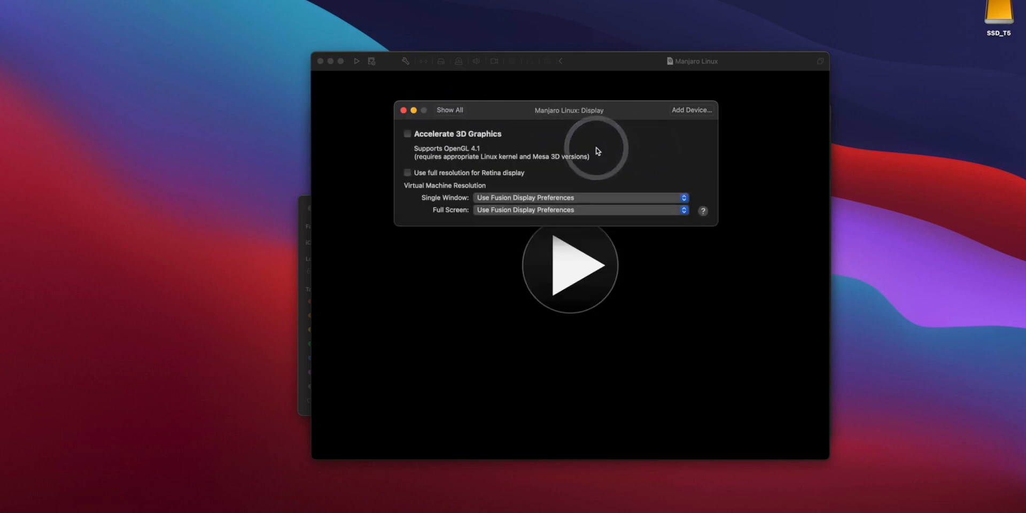
click(407, 135)
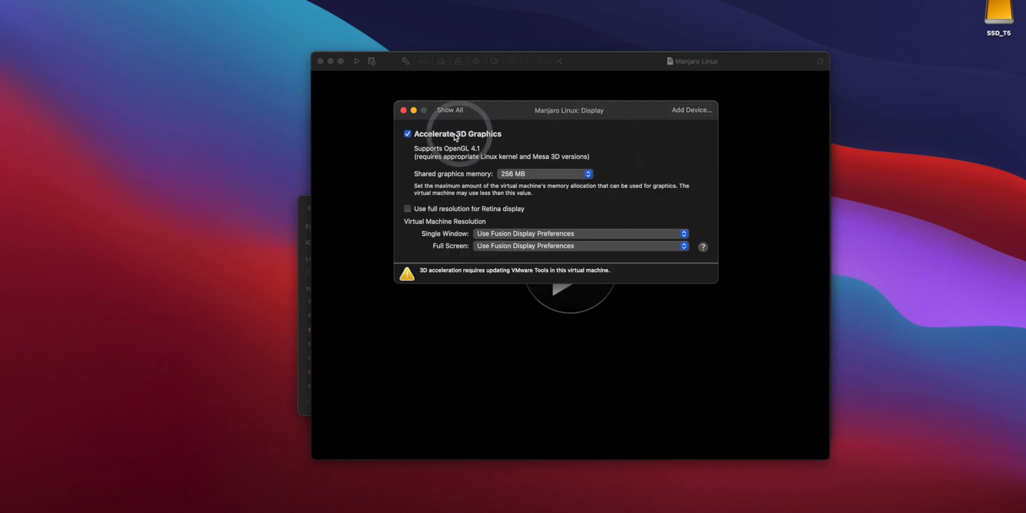
click(544, 173)
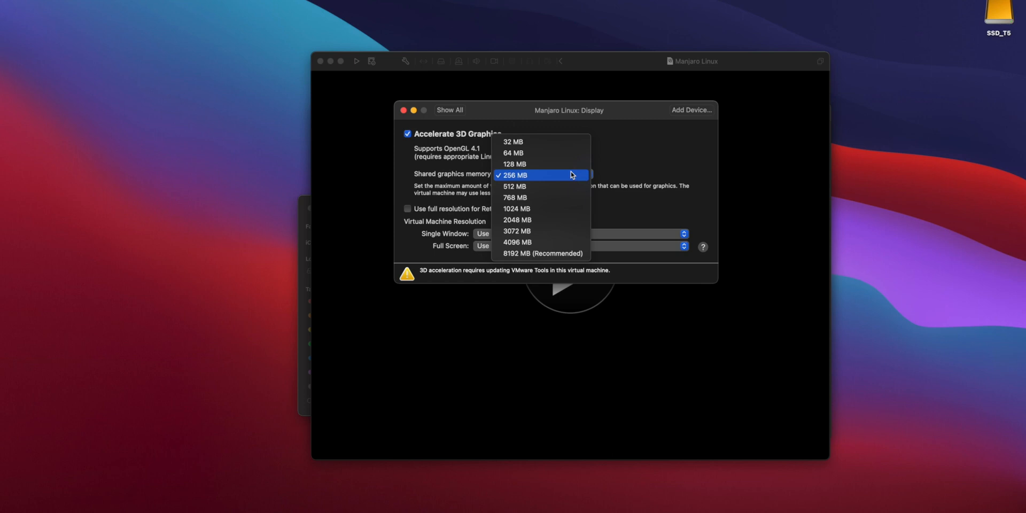
mouse_move(544, 243)
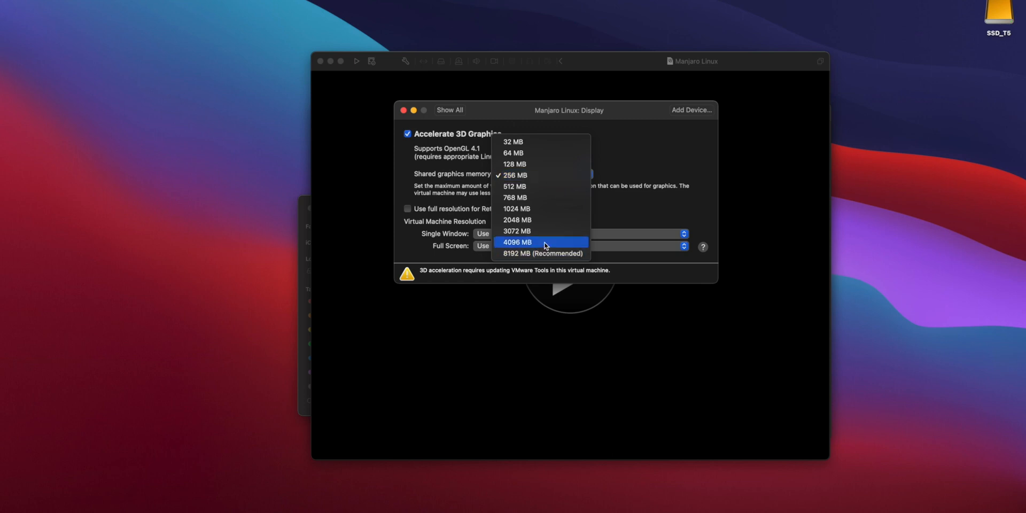
click(518, 242)
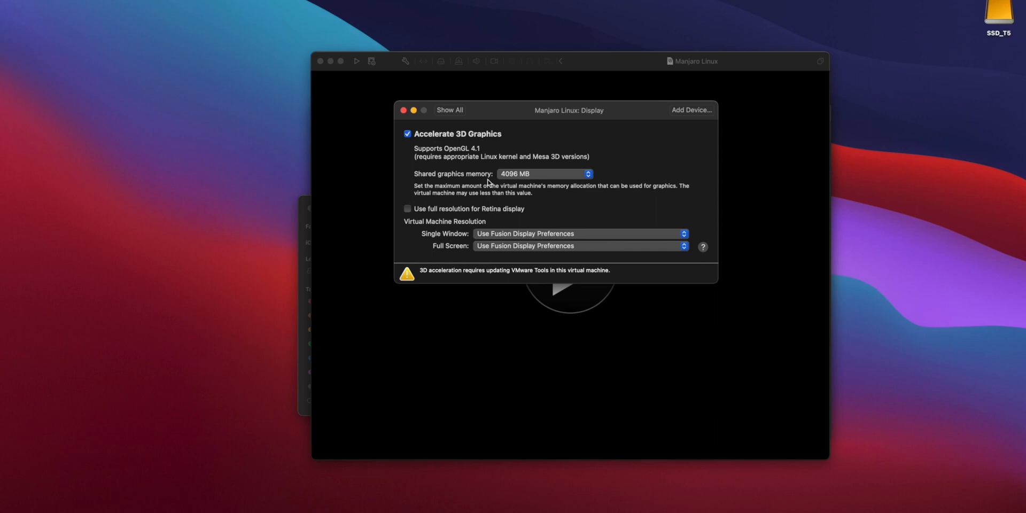
click(408, 208)
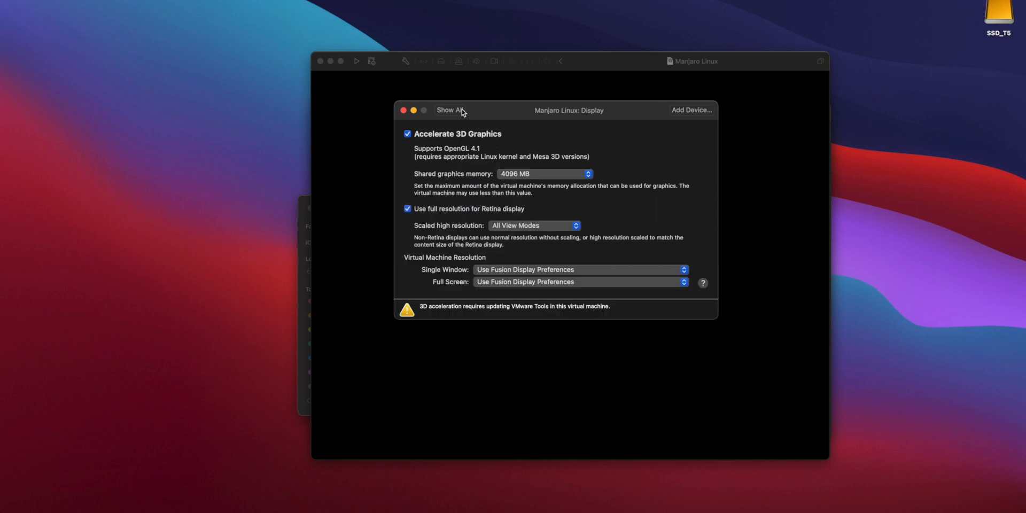
mouse_move(533, 218)
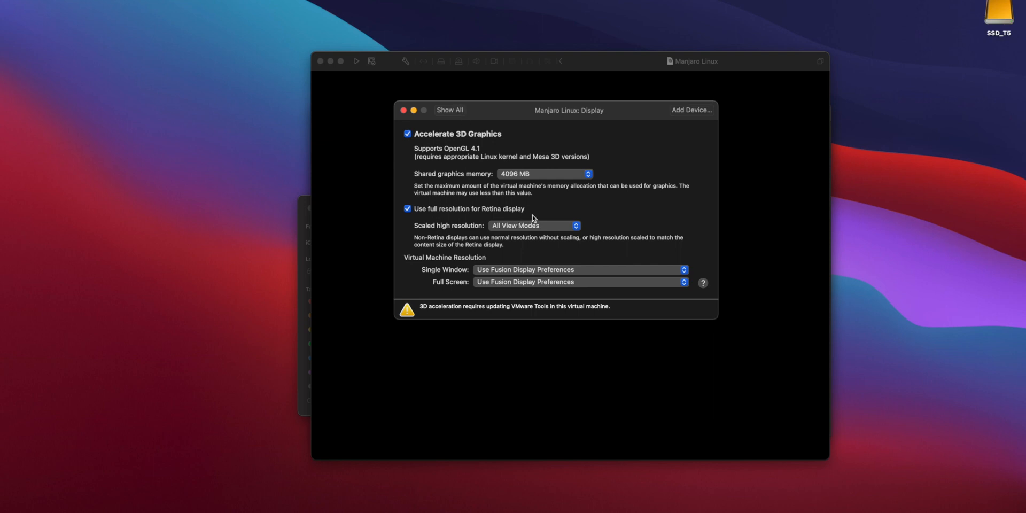
click(450, 109)
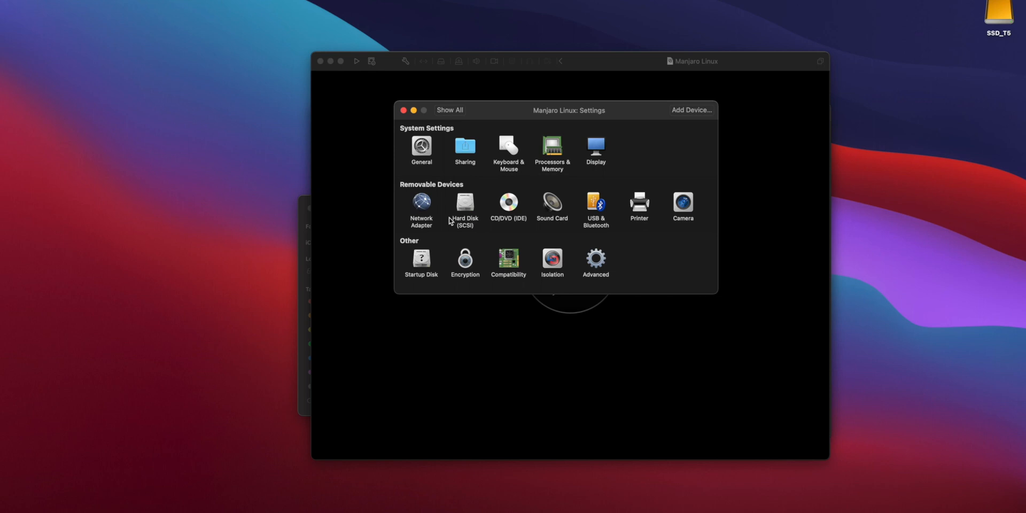
- Drag the Hard Disk (SCSI) size slider to 30 GB and apply the change
click(464, 207)
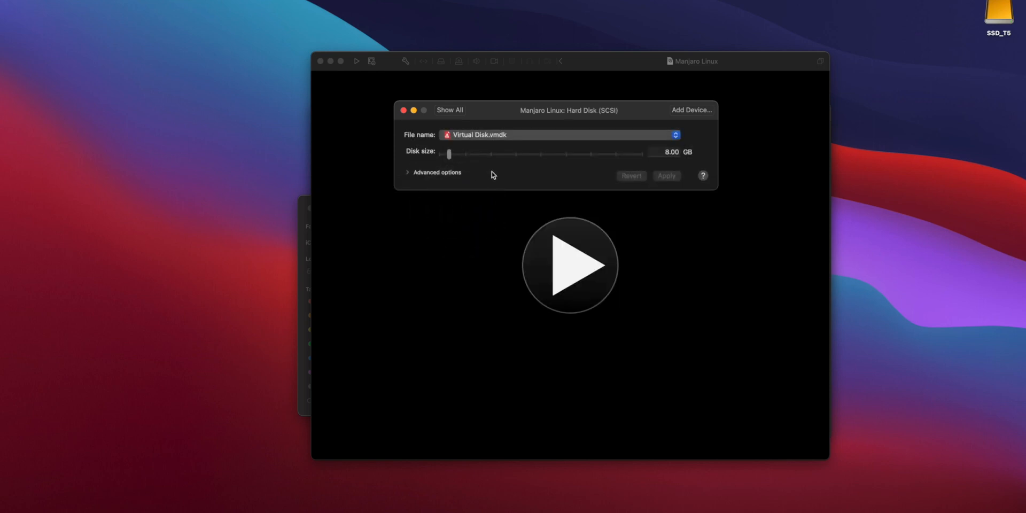
drag(449, 154, 478, 154)
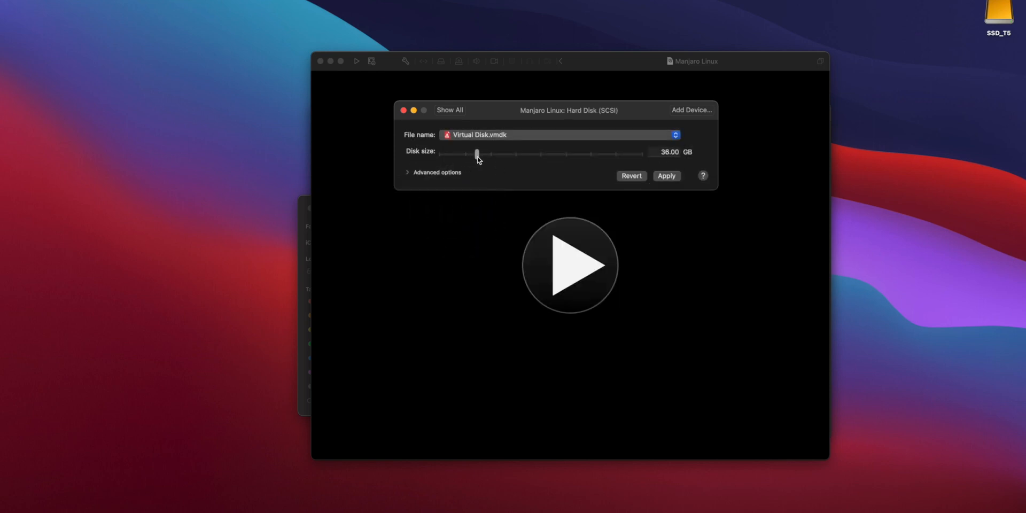
drag(476, 155, 471, 155)
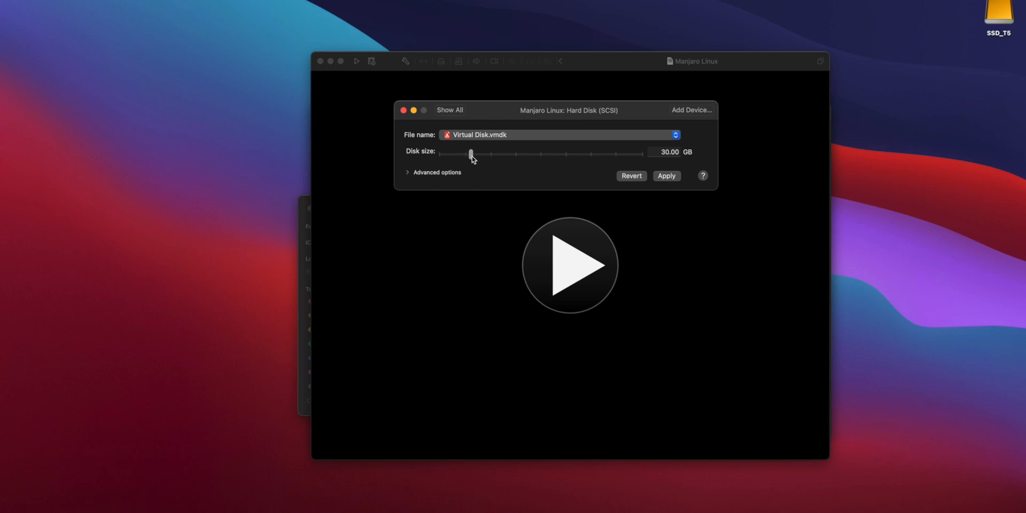
click(666, 175)
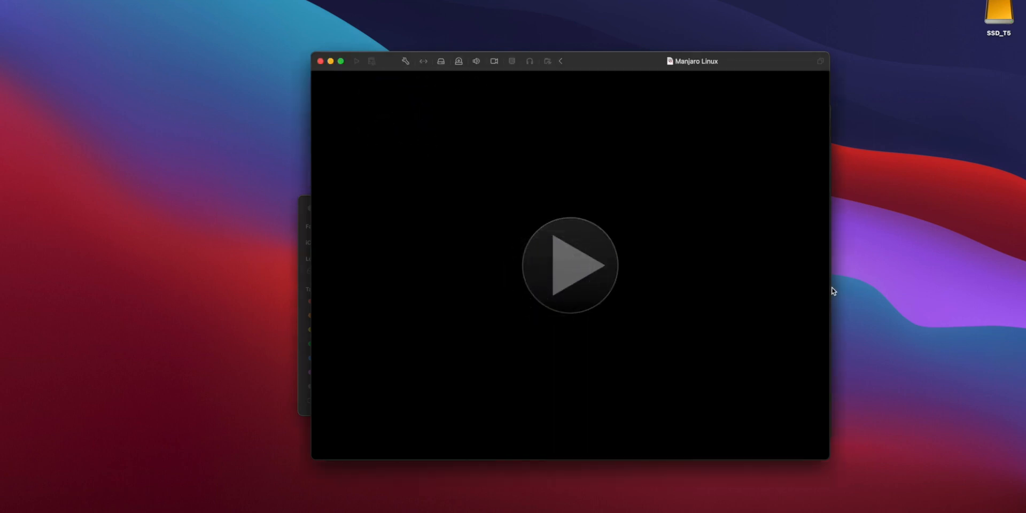
- Power on the Manjaro VM and let it boot to the live desktop
click(569, 264)
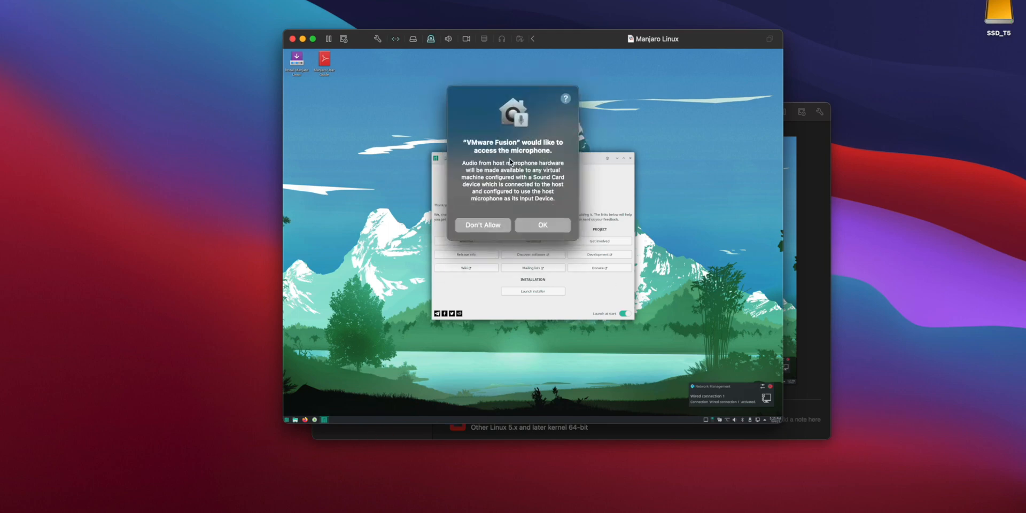
- Dismiss the microphone access request with OK
click(542, 225)
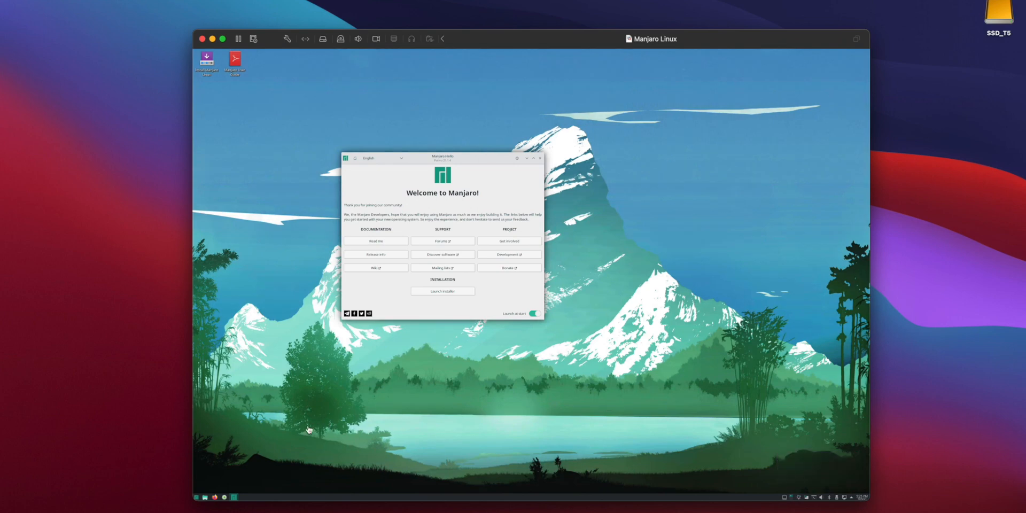
mouse_move(357, 360)
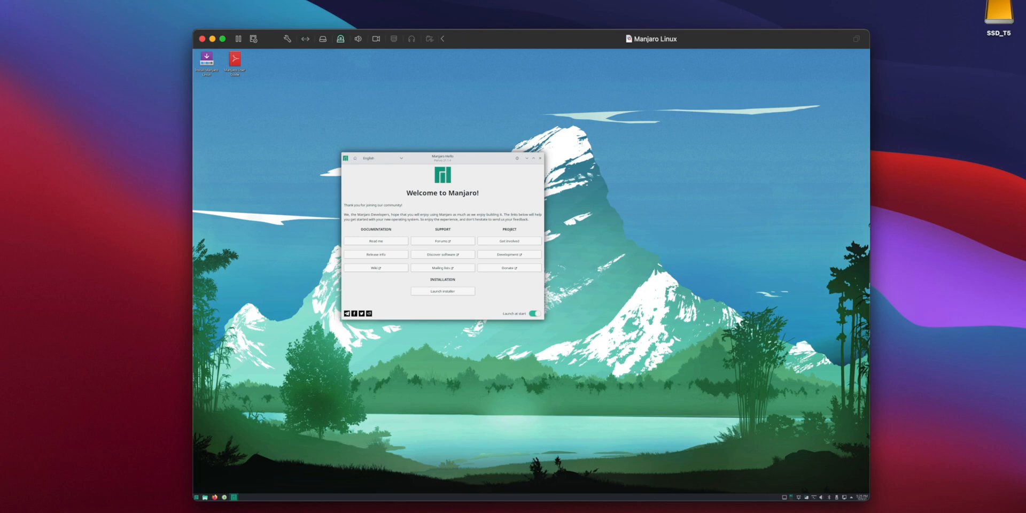
mouse_move(538, 122)
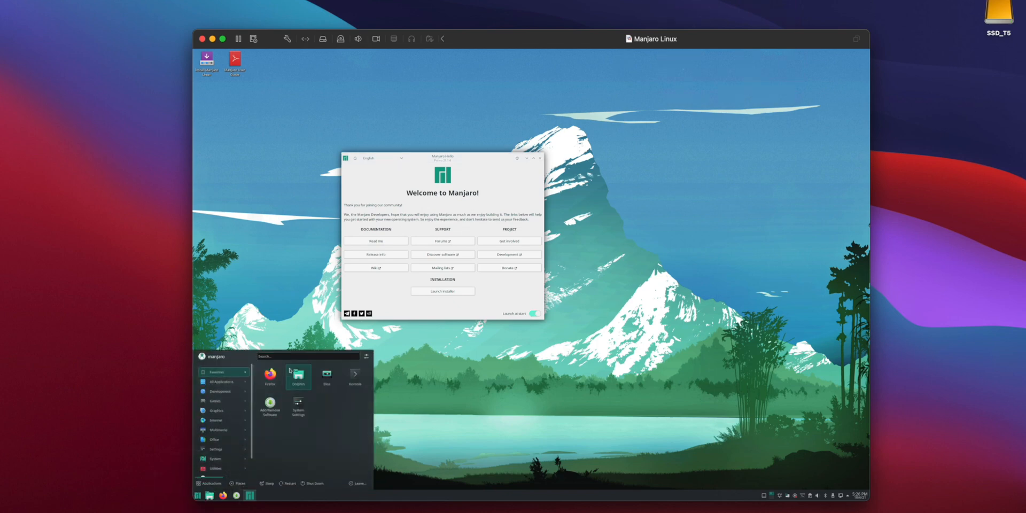
- Search 'display' in the launcher, reach Display Configuration and its Resolution choices
text(display)
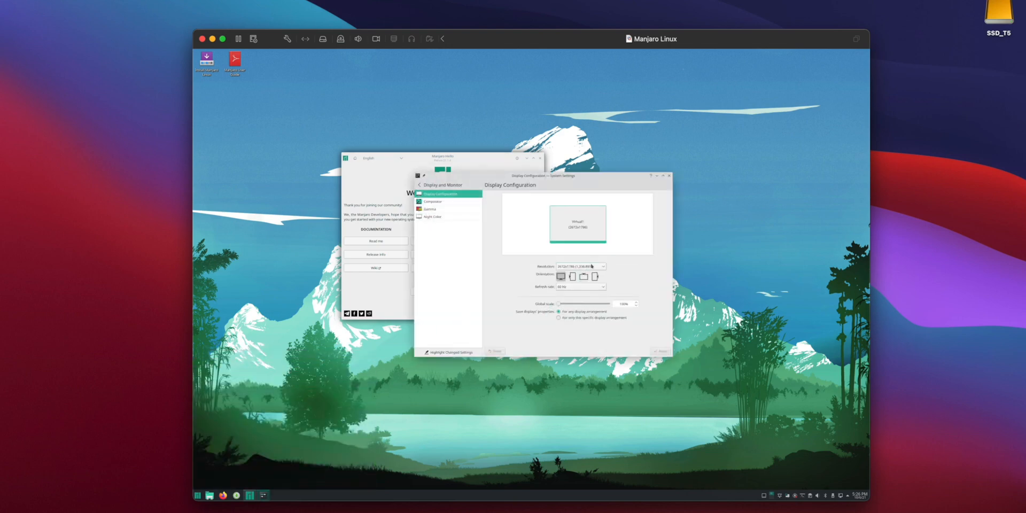
click(601, 267)
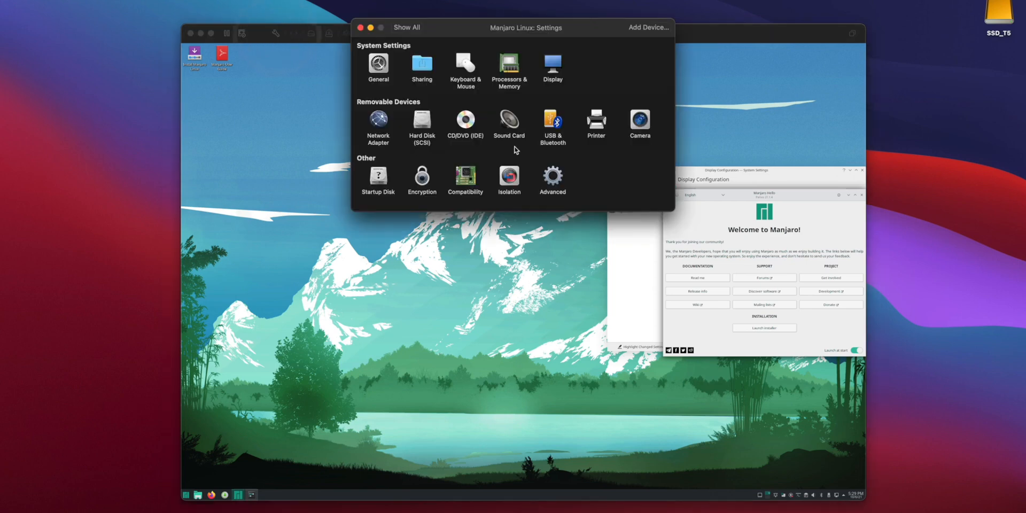
mouse_move(276, 37)
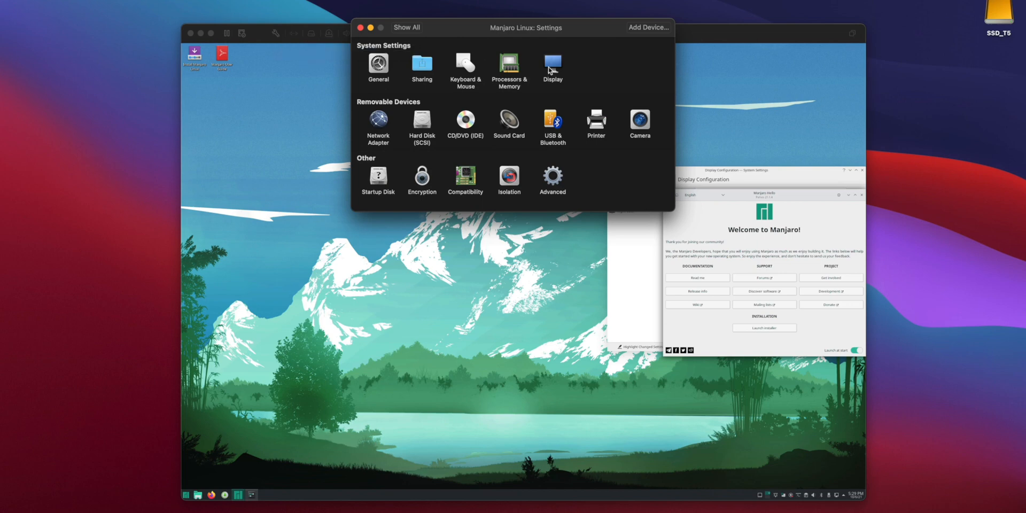
- In the VM's Display settings uncheck 'Use full resolution for Retina display' and close settings
click(552, 65)
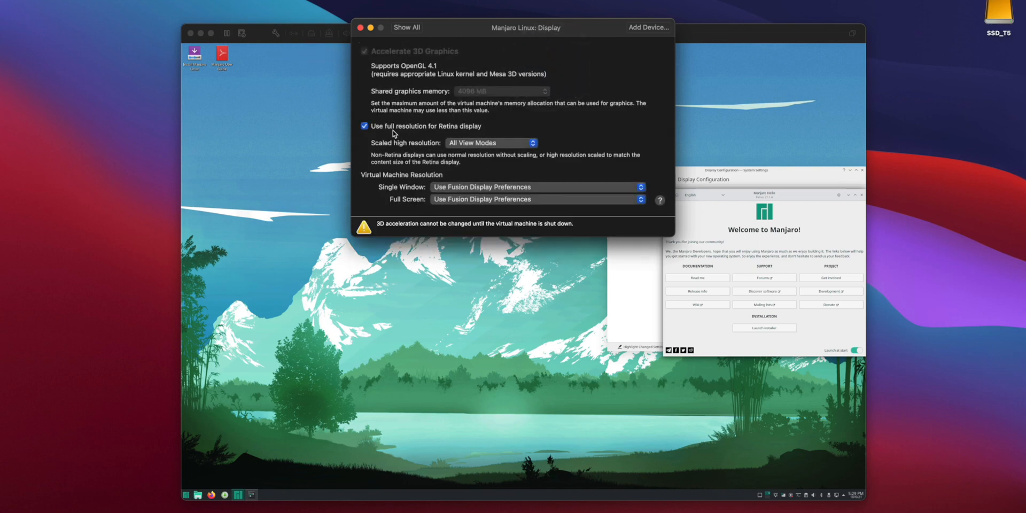
mouse_move(477, 133)
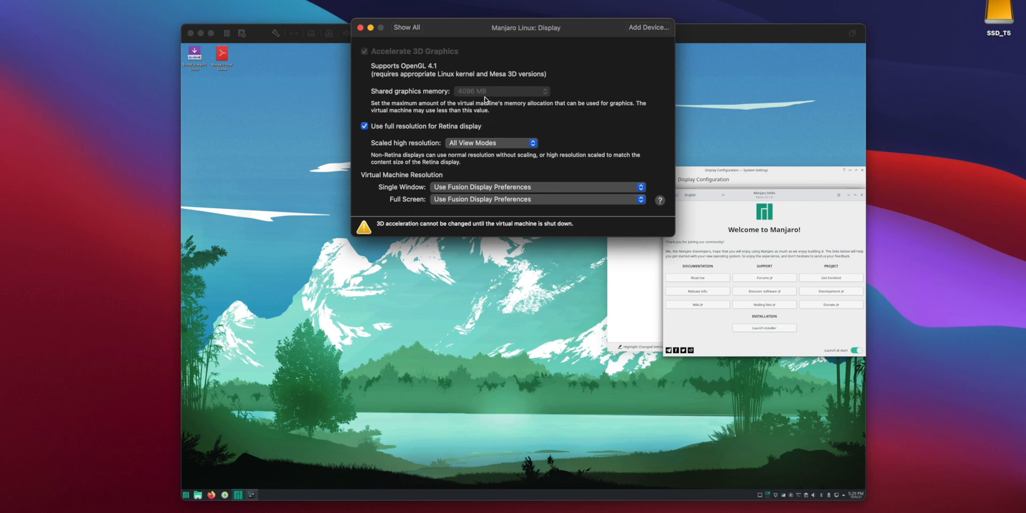
mouse_move(388, 261)
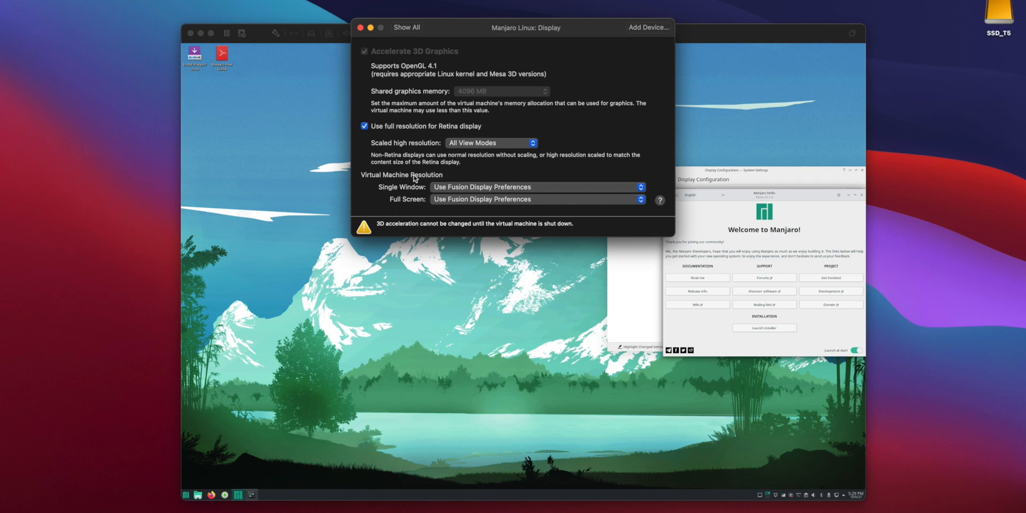
click(365, 126)
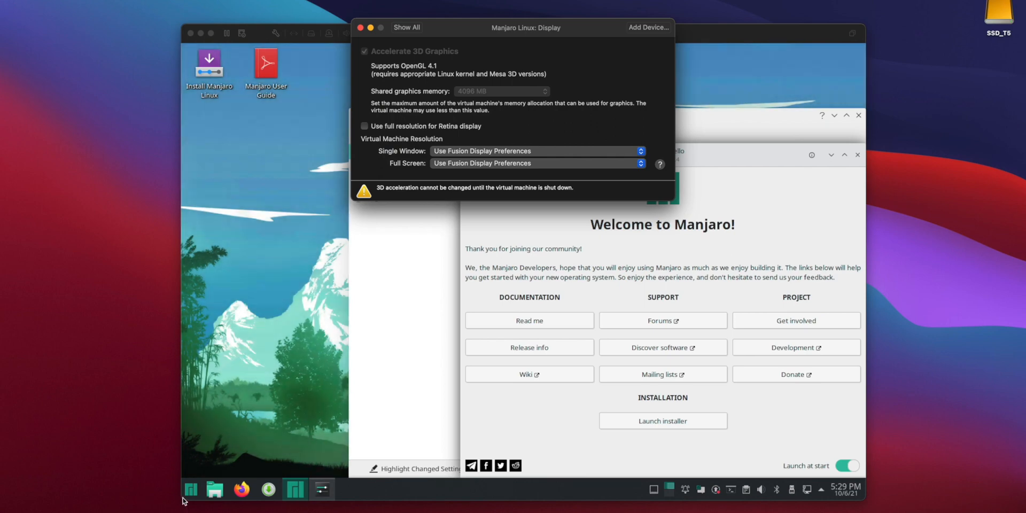
mouse_move(370, 398)
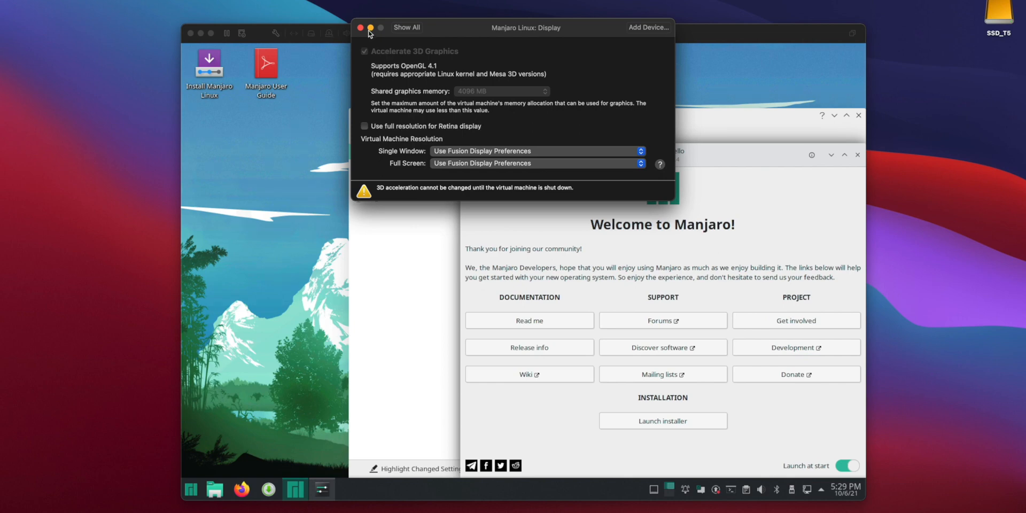
click(359, 27)
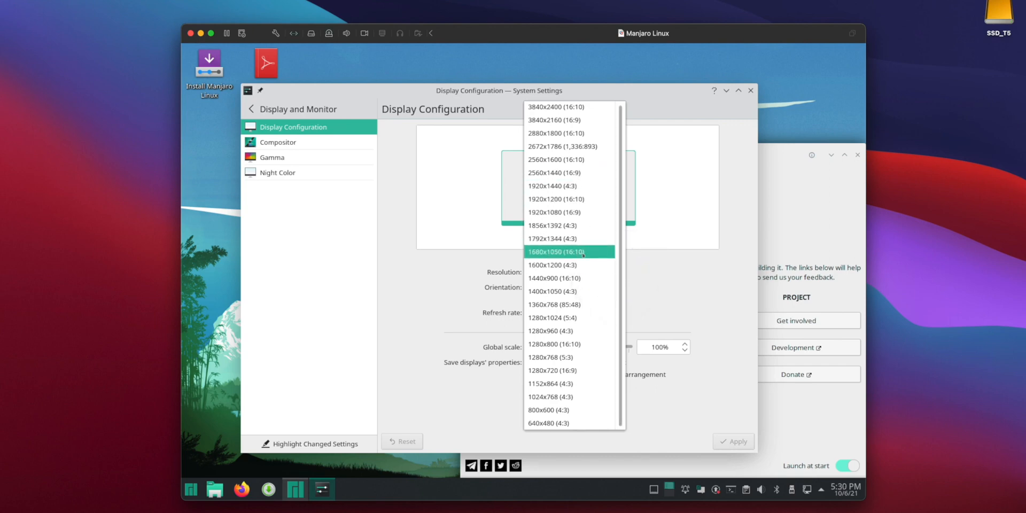
- Choose 1920x1080 (16:9) resolution and apply it
click(556, 212)
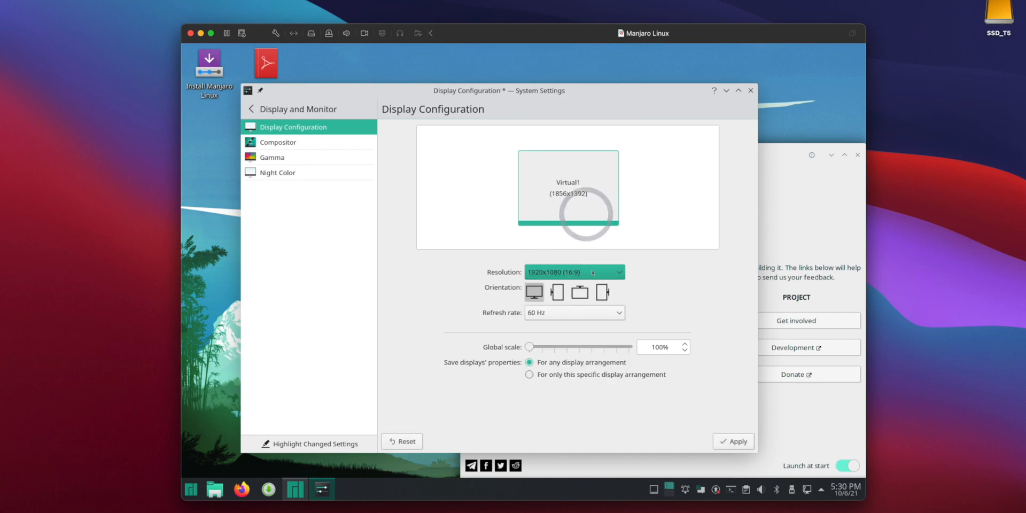
click(733, 442)
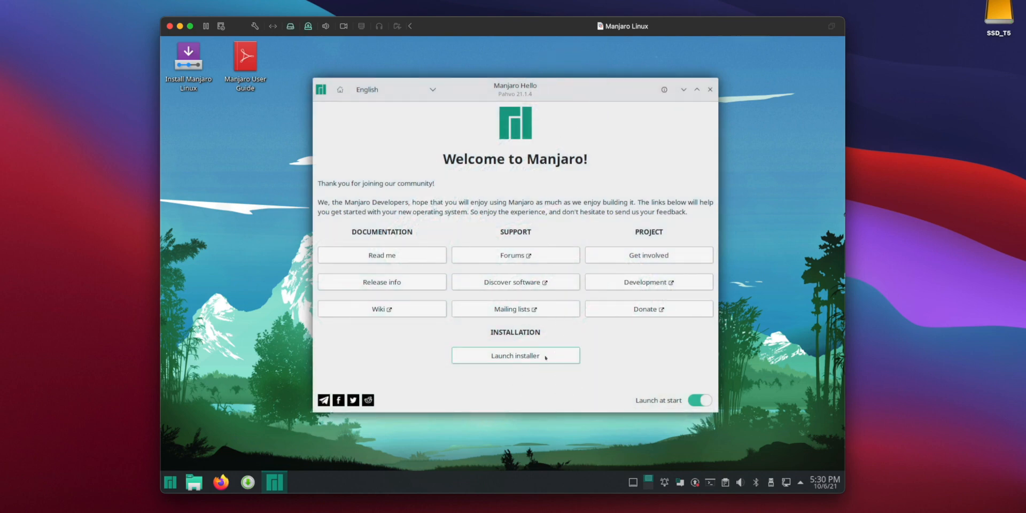
- Launch the installer from the Manjaro Hello window
click(515, 355)
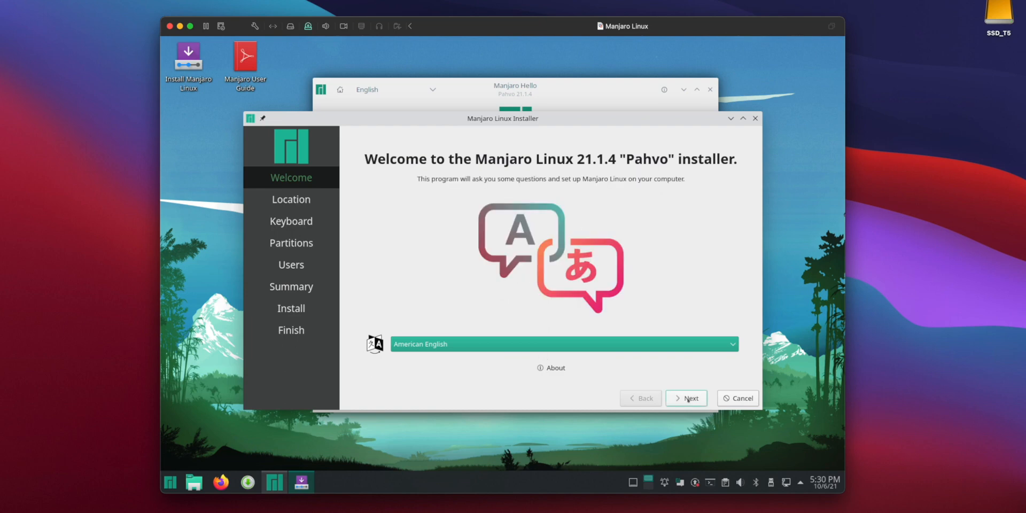
- Advance past Location (Asia/Manila) to Keyboard and select English (US), Default
click(687, 398)
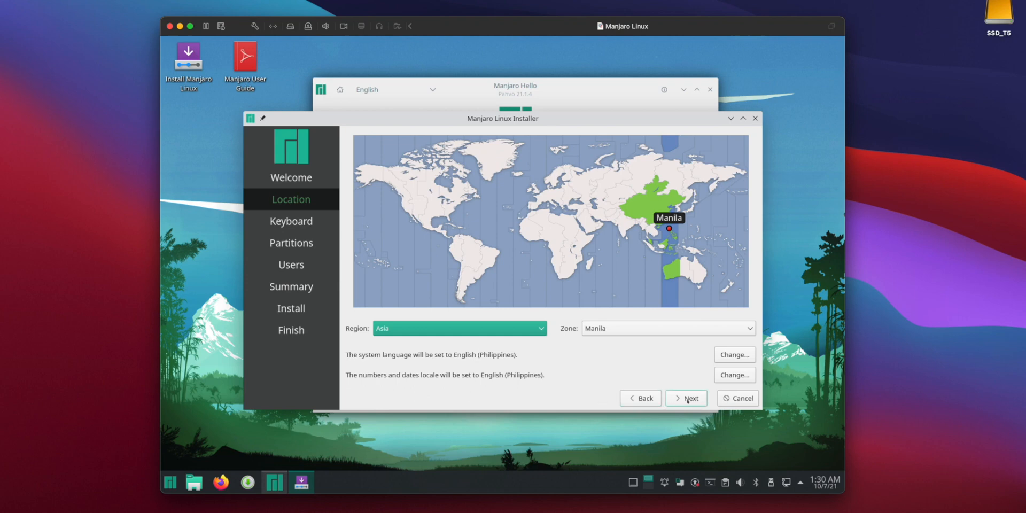
click(686, 398)
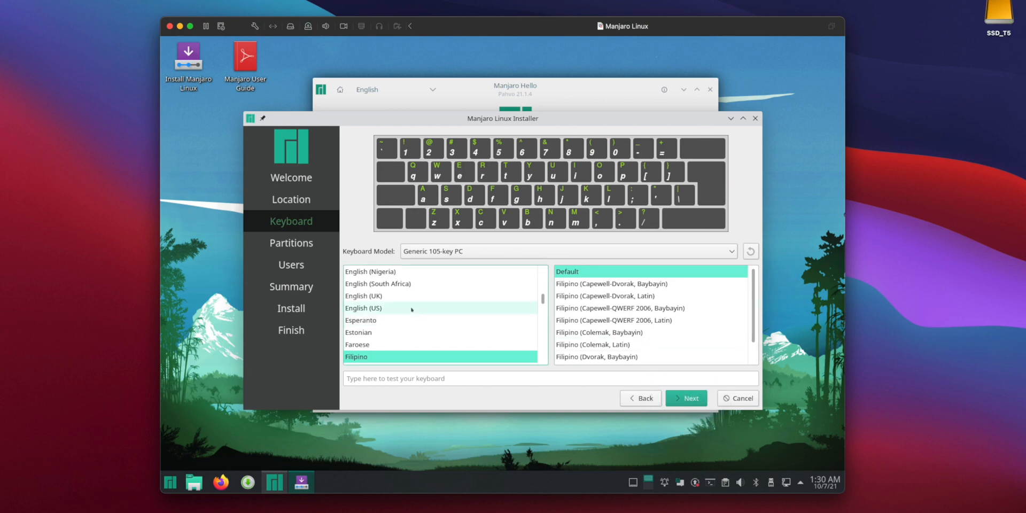
click(364, 308)
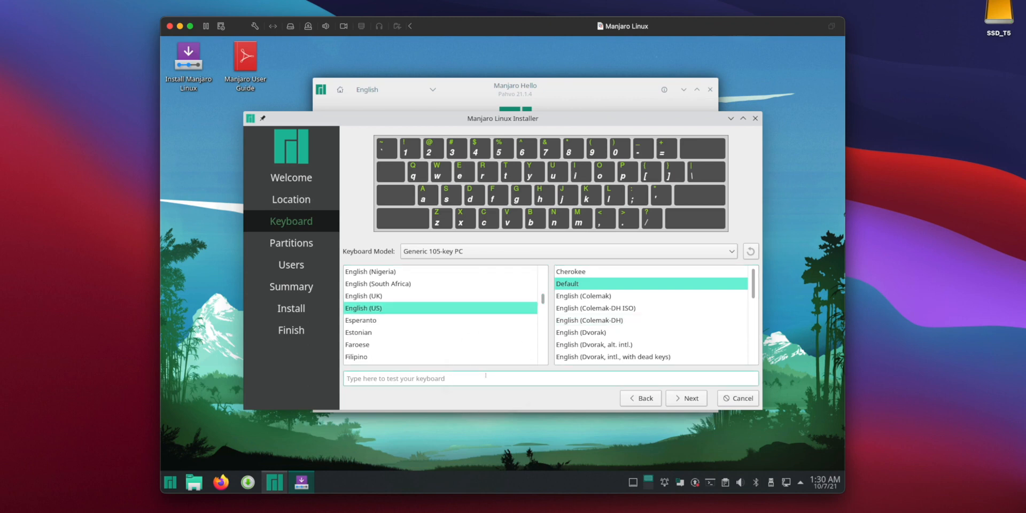
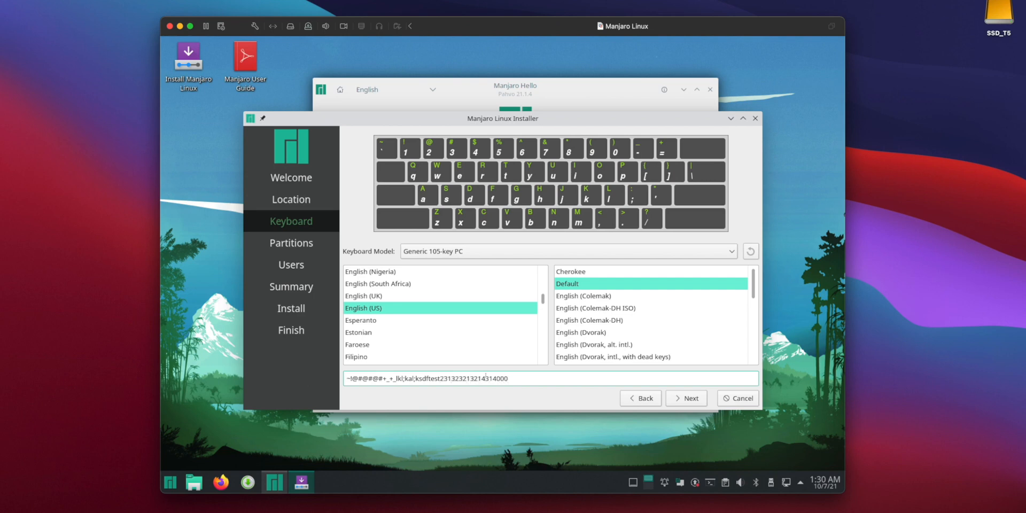
- On Partitions erase the disk as btrfs and keep the boot loader on the Master Boot Record
click(686, 398)
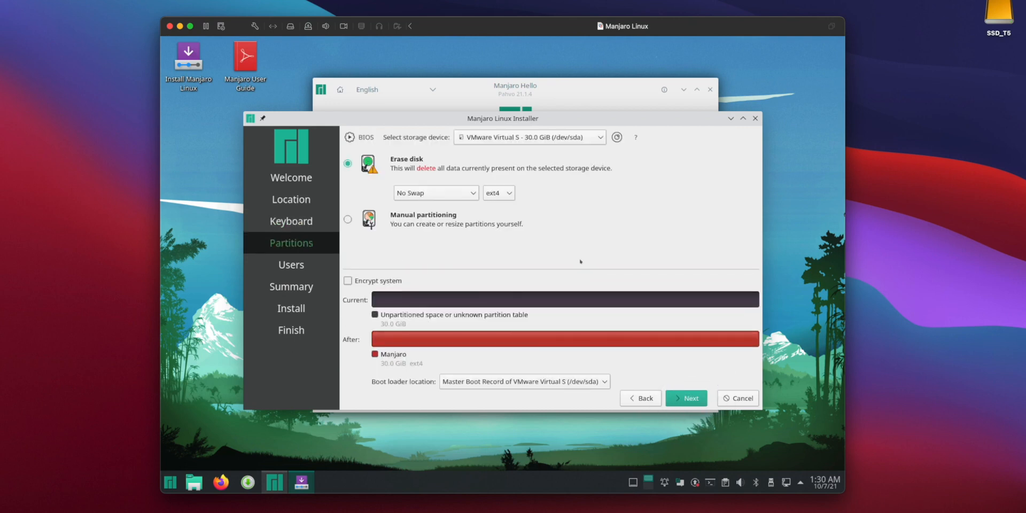
mouse_move(537, 137)
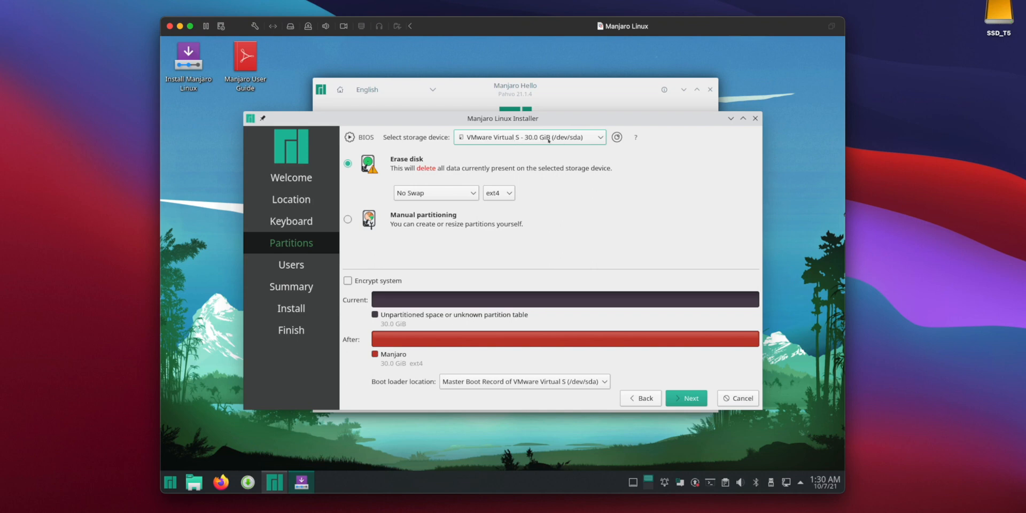
mouse_move(515, 165)
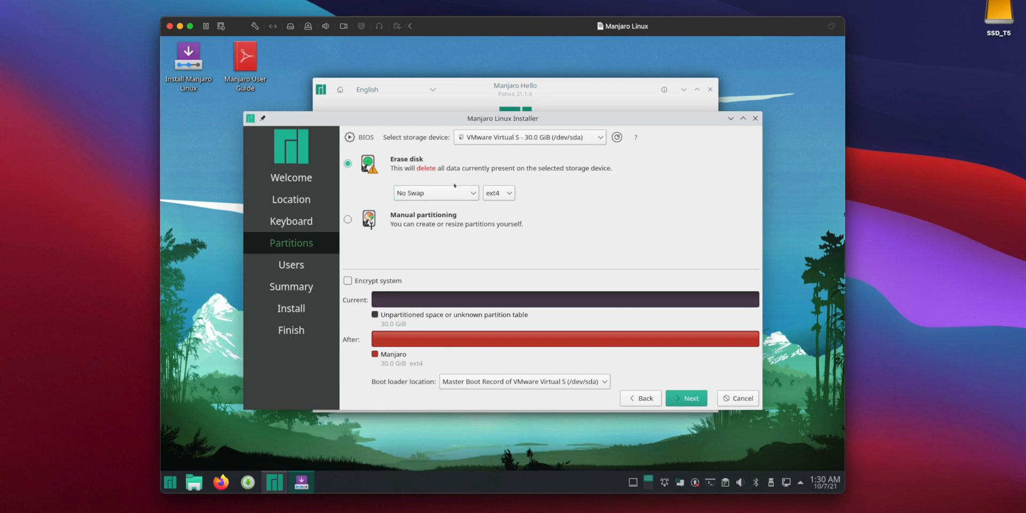
click(499, 193)
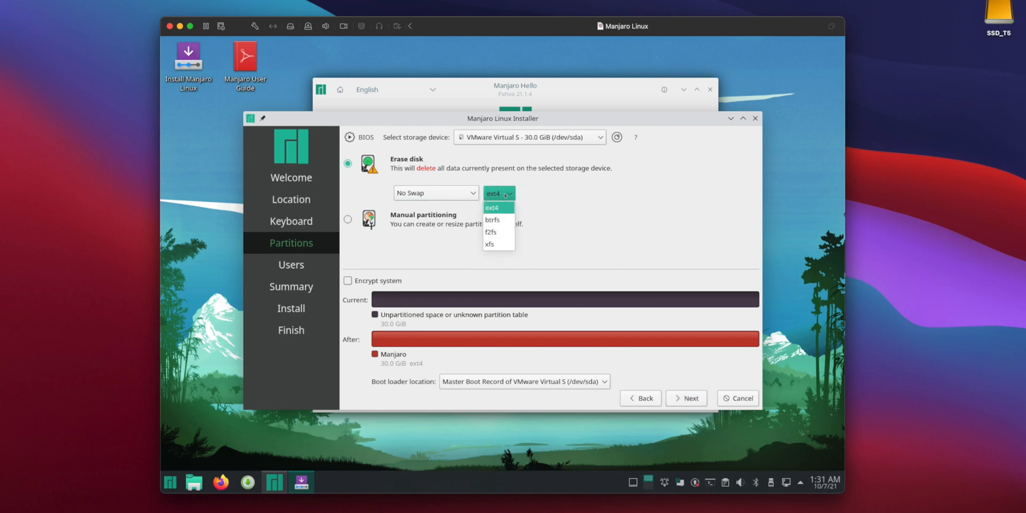
click(492, 219)
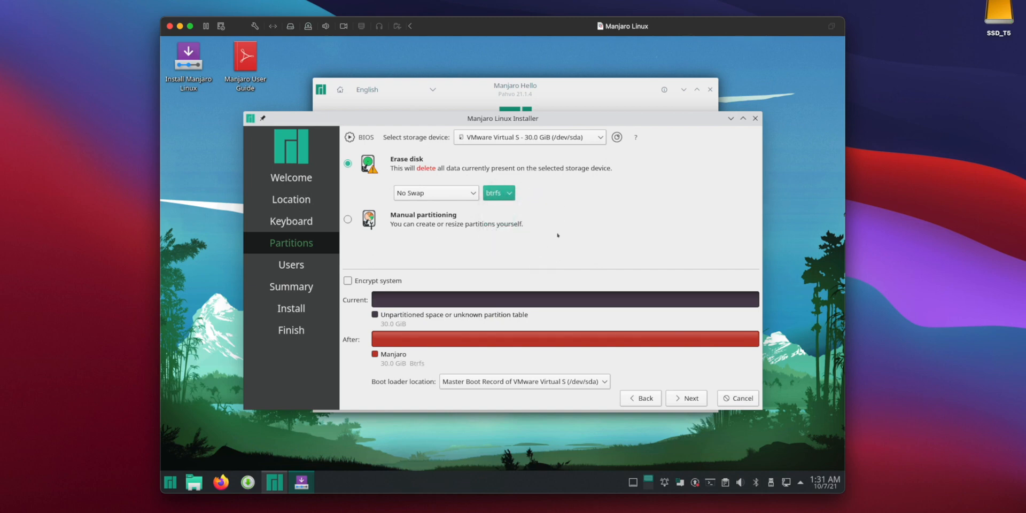
mouse_move(581, 233)
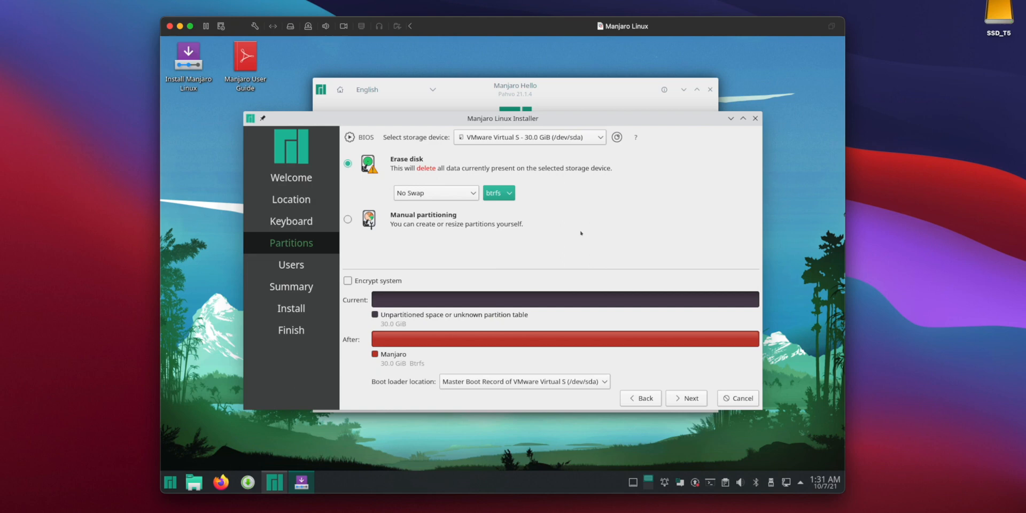
mouse_move(594, 375)
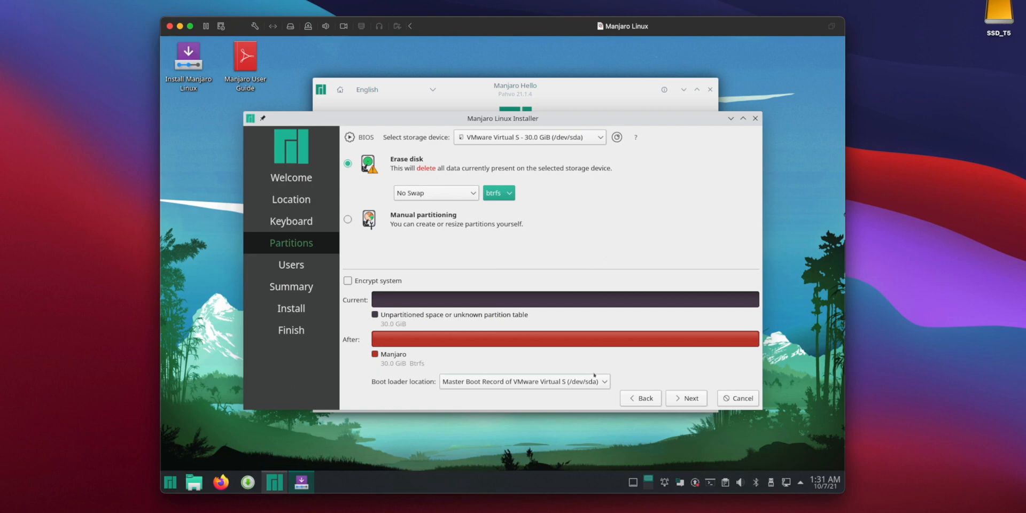
click(524, 382)
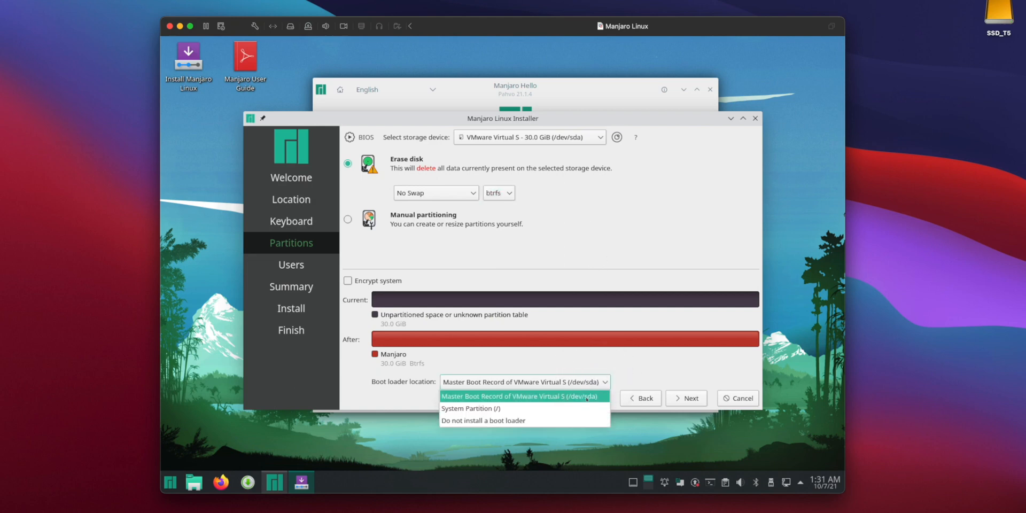
click(522, 395)
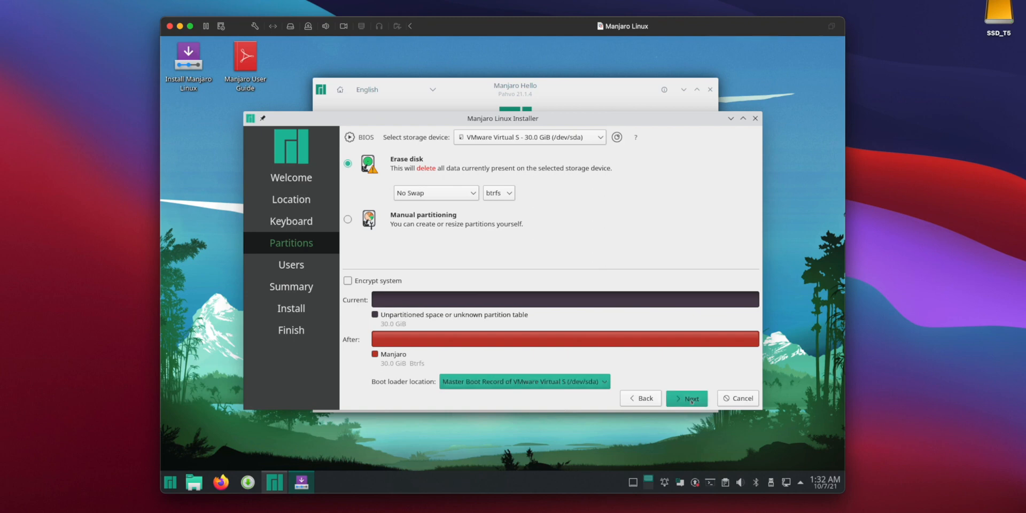
click(686, 397)
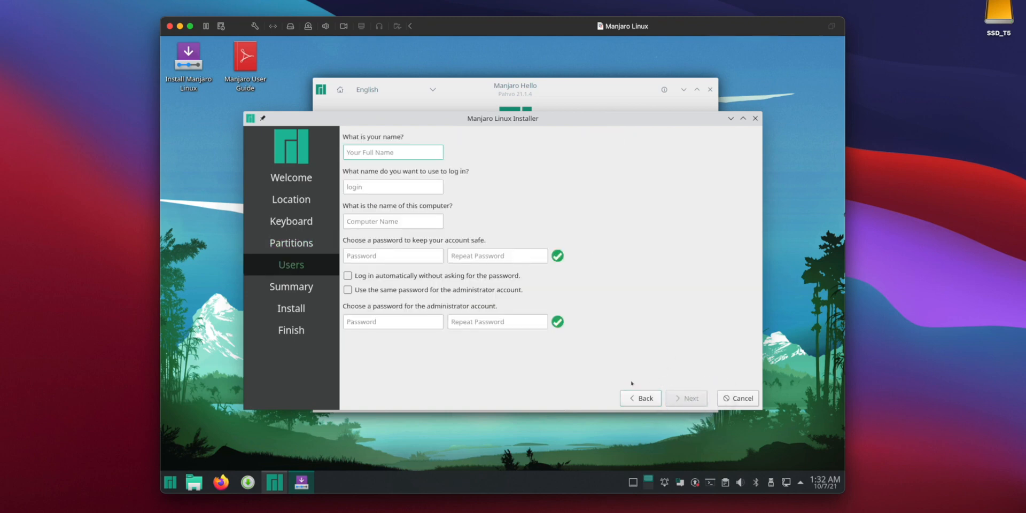
text(Richie Salvador)
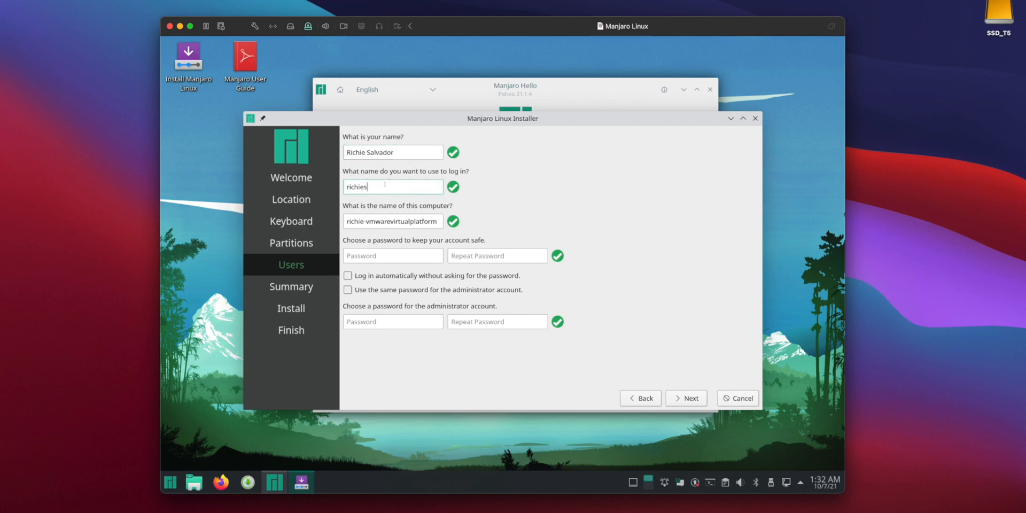
key(Backspace)
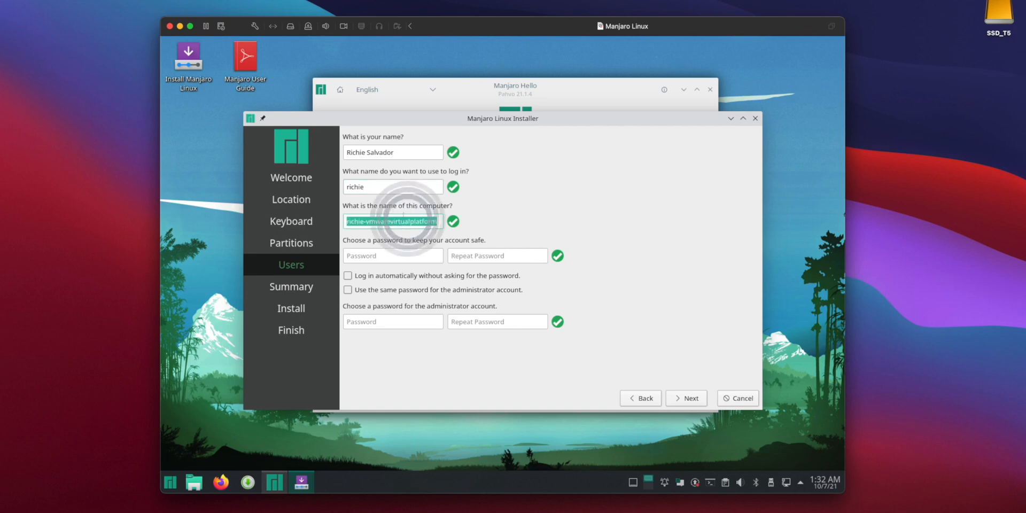
text(richie)
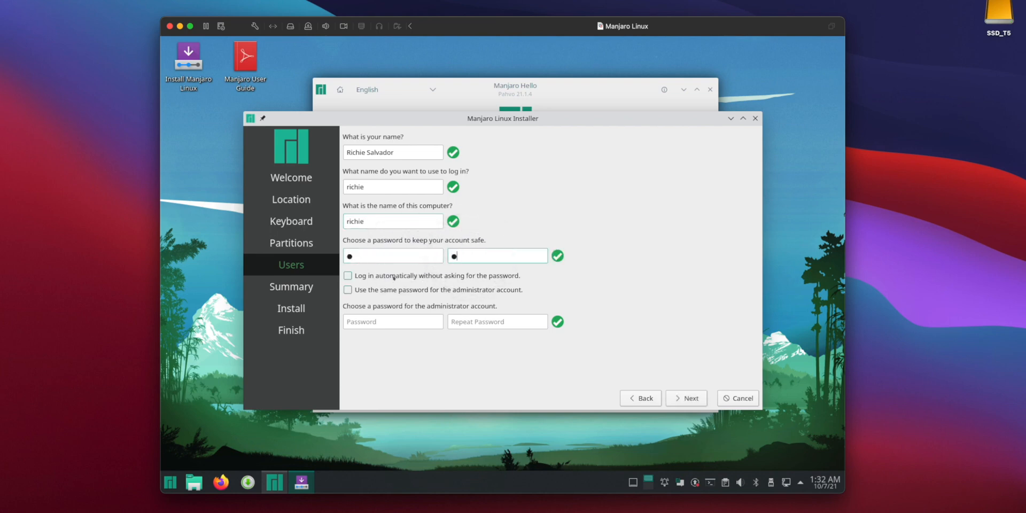
- Enable 'Log in automatically' and 'Use the same password for the administrator account'
click(348, 276)
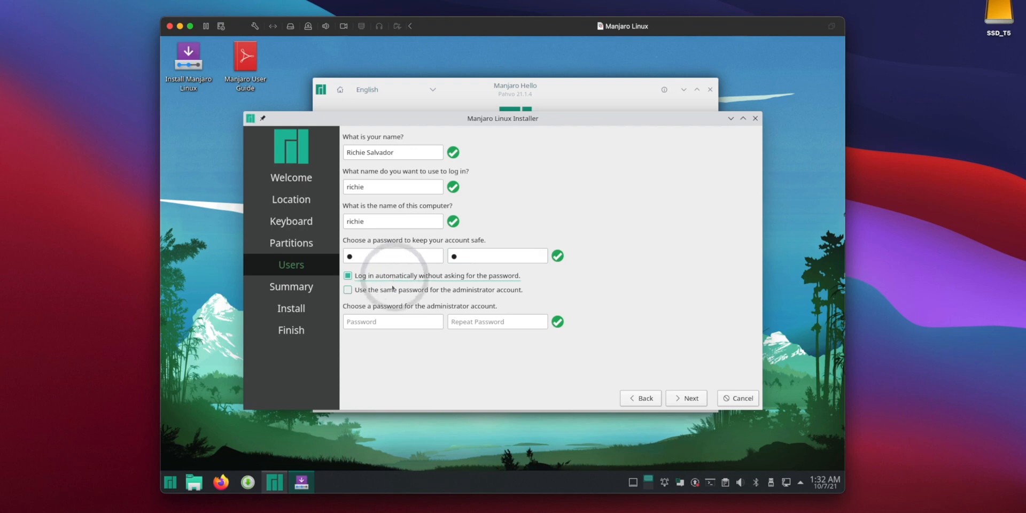
click(349, 290)
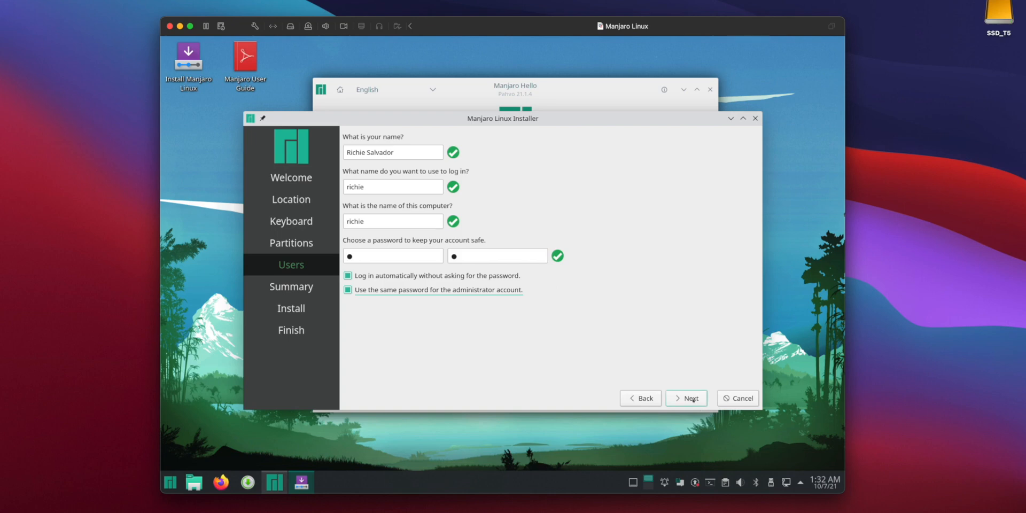
- Review the installation summary and confirm installing Manjaro 21.1.4 to the virtual disk
click(687, 397)
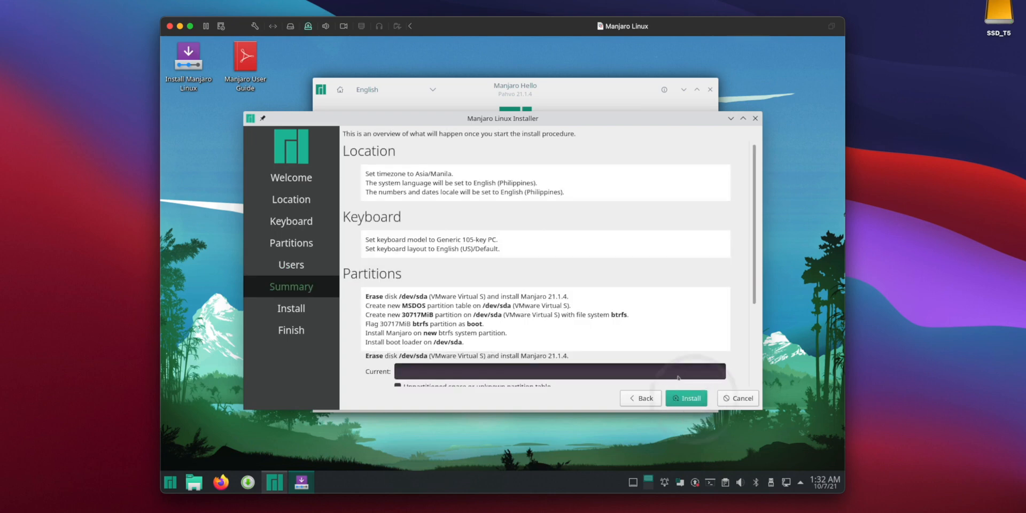
scroll(down, 3)
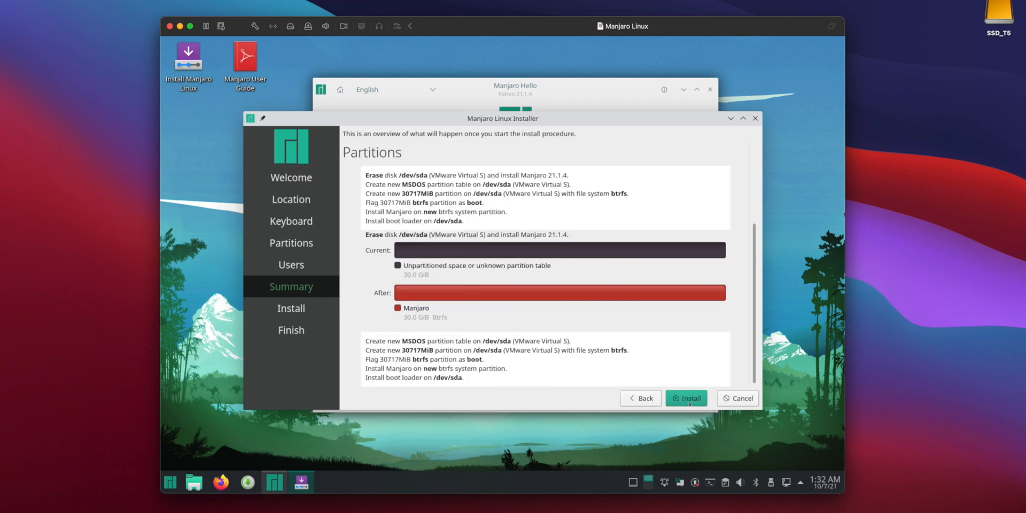
click(686, 398)
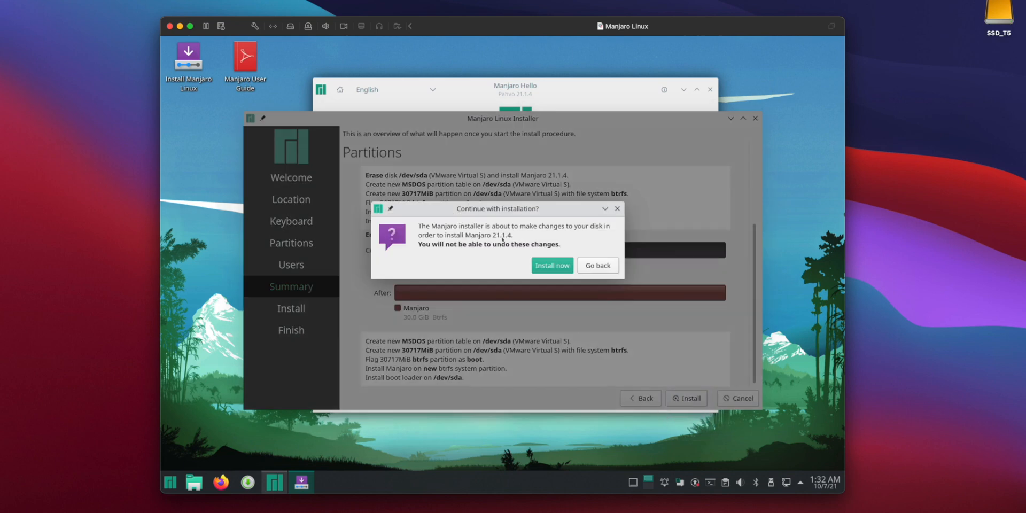
click(552, 265)
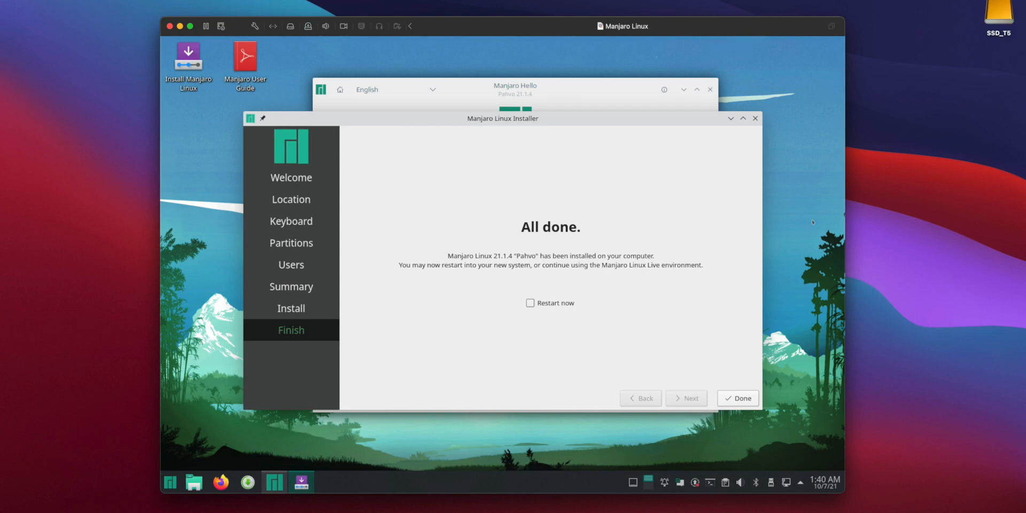
- Finish the installer with 'Restart now' ticked so the VM reboots into installed Manjaro
click(529, 302)
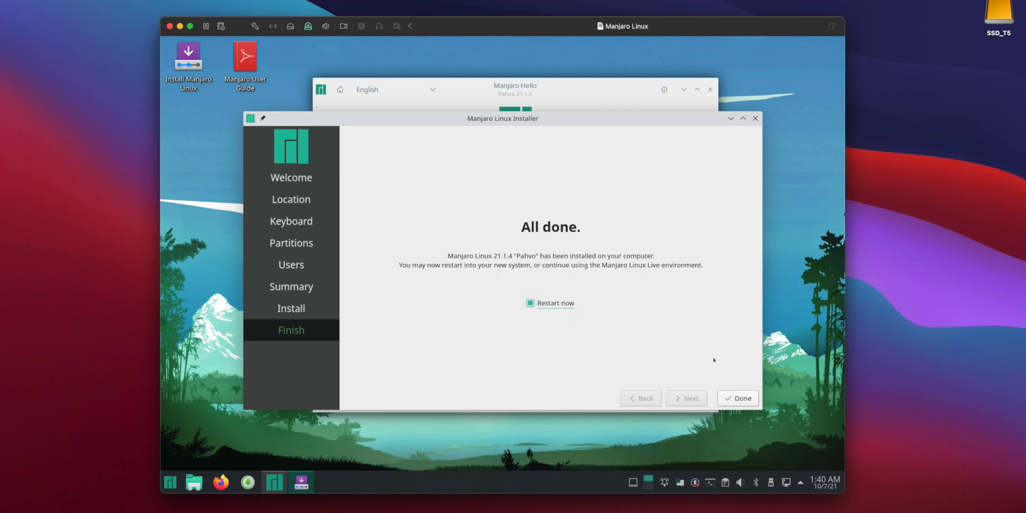
mouse_move(739, 399)
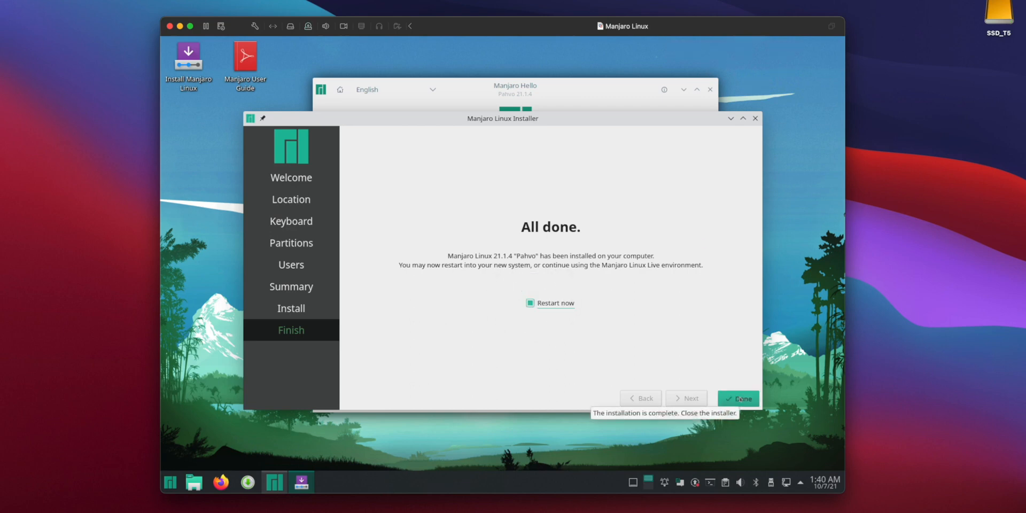
click(739, 398)
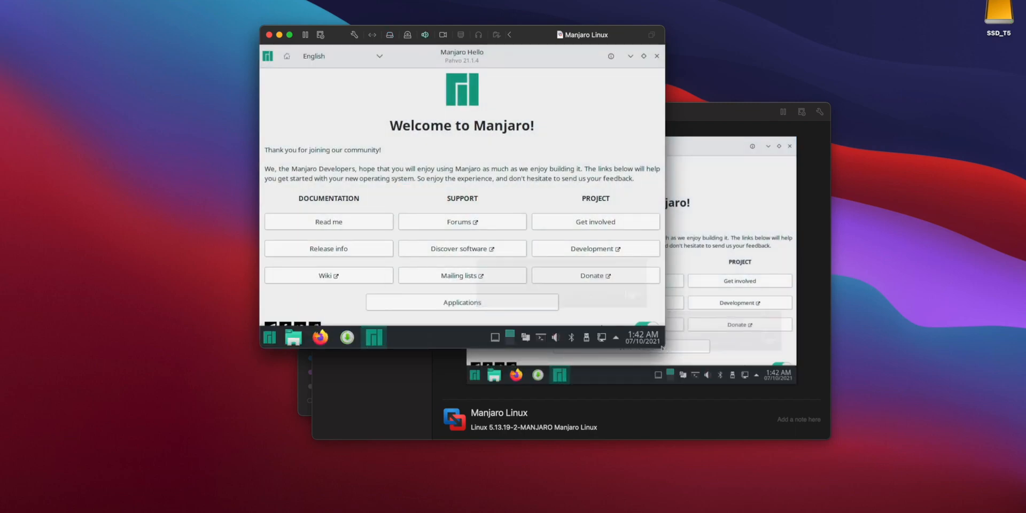
- Show the application launcher from the Manjaro taskbar
click(639, 337)
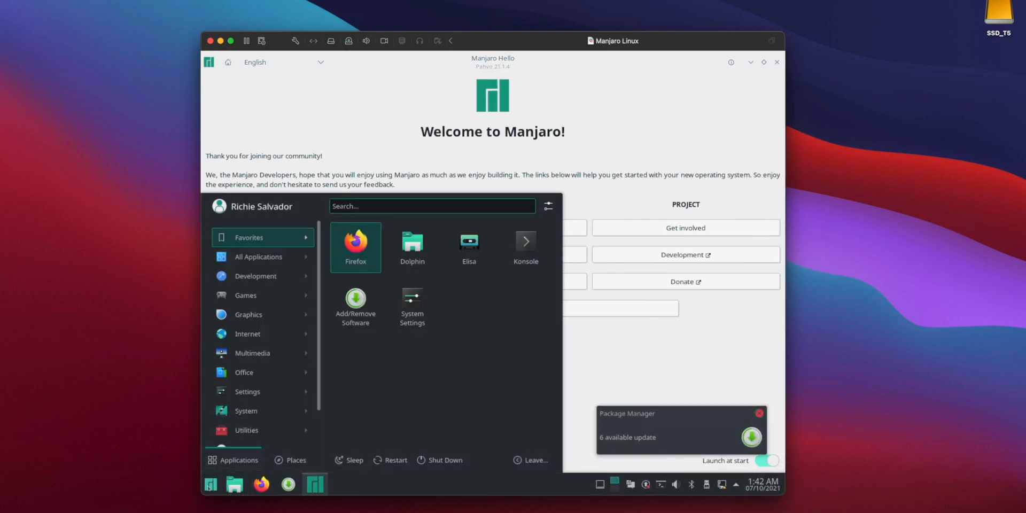
- Find Display Configuration via the launcher search and set the resolution to 1920x1080 (16:9)
text(d)
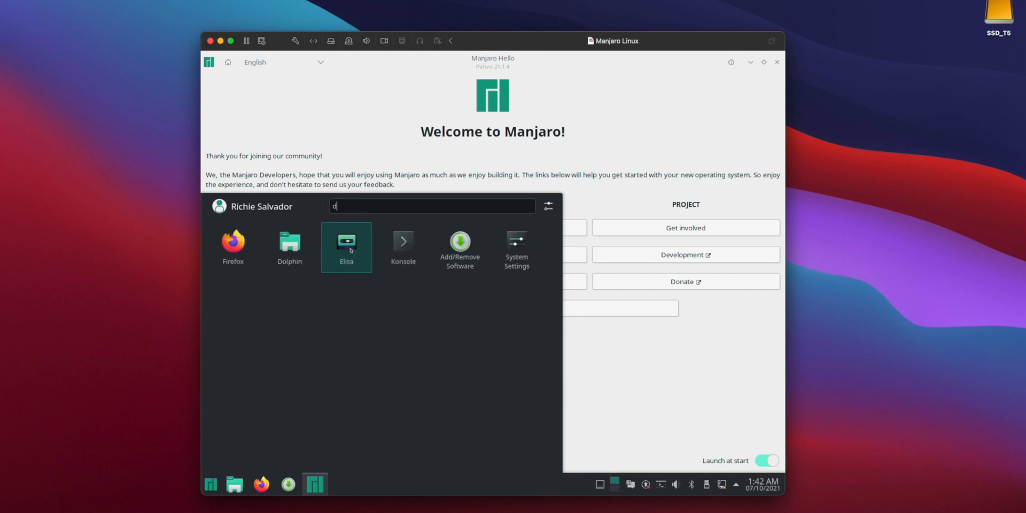
text(d)
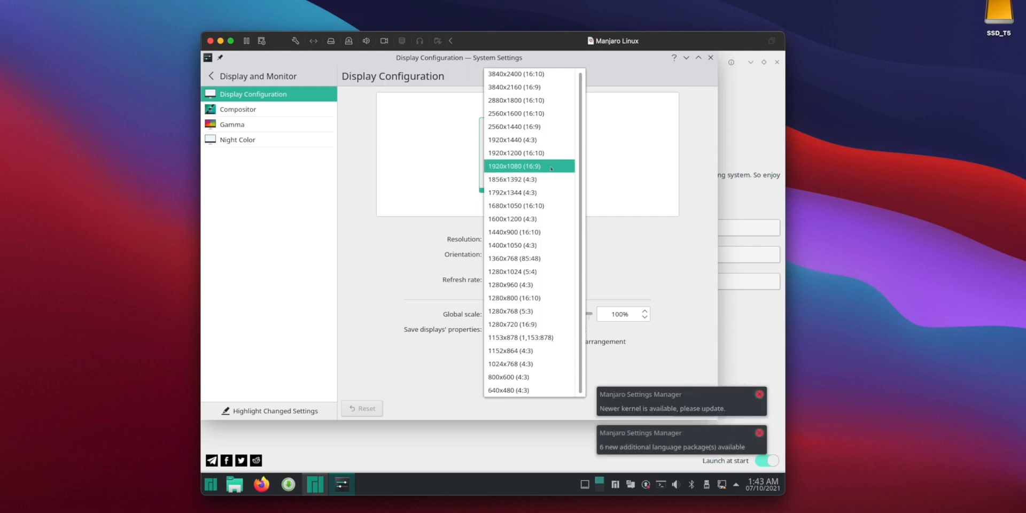
click(514, 166)
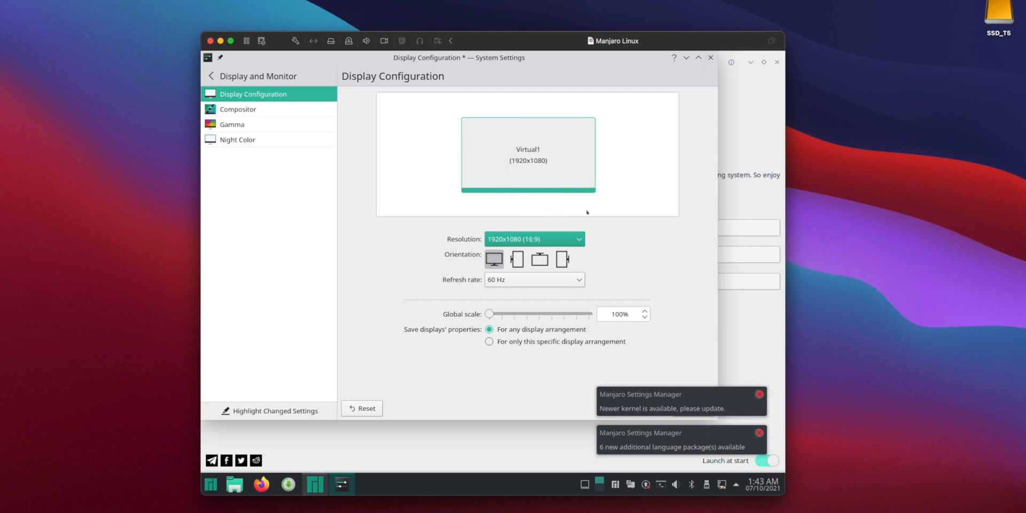